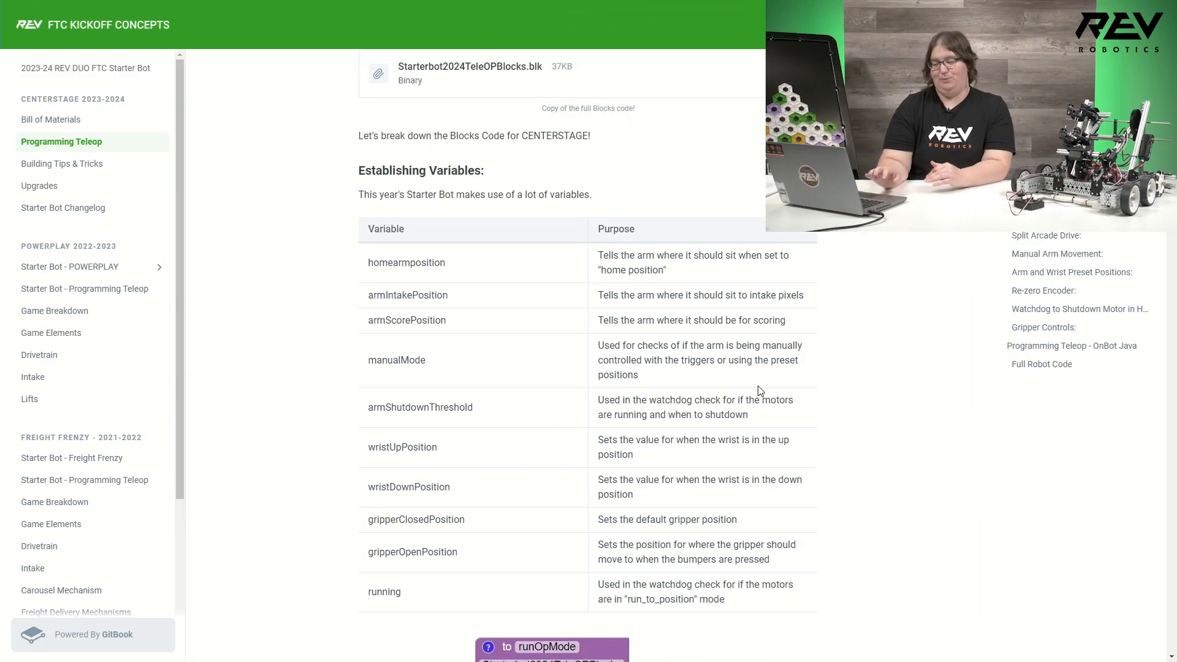
Step: Scroll past the Establishing Variables table to the runOpMode variable-setting Blocks image and Setting Up Encoders heading
scroll(up, 3)
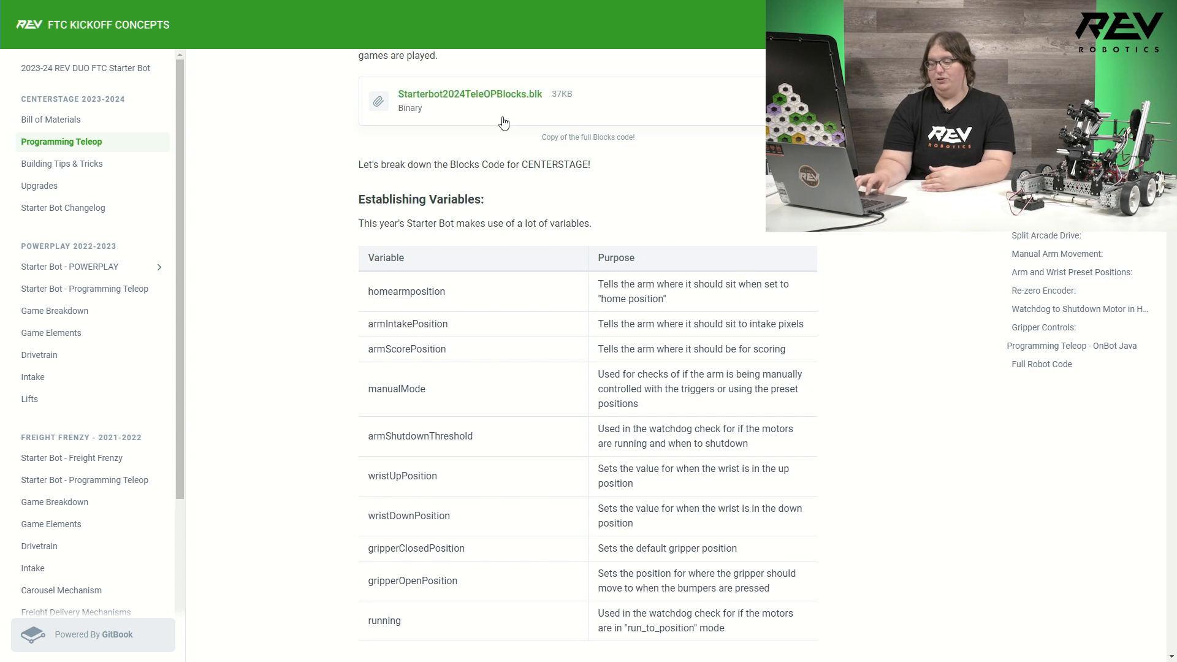
mouse_move(638, 189)
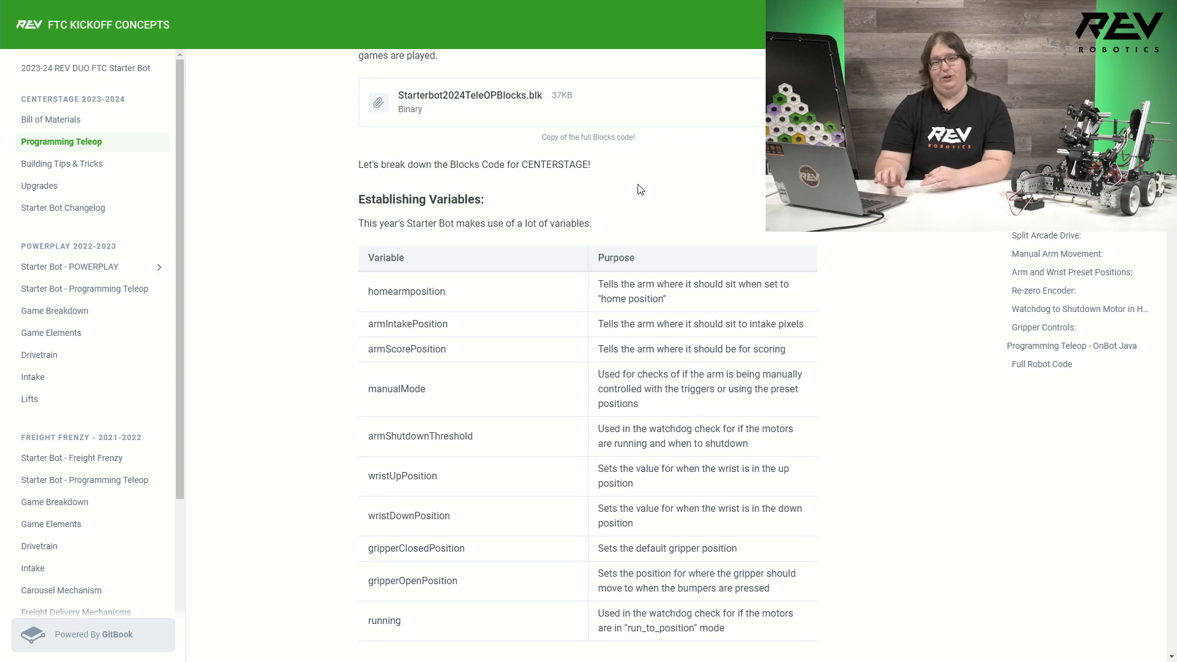
scroll(down, 3)
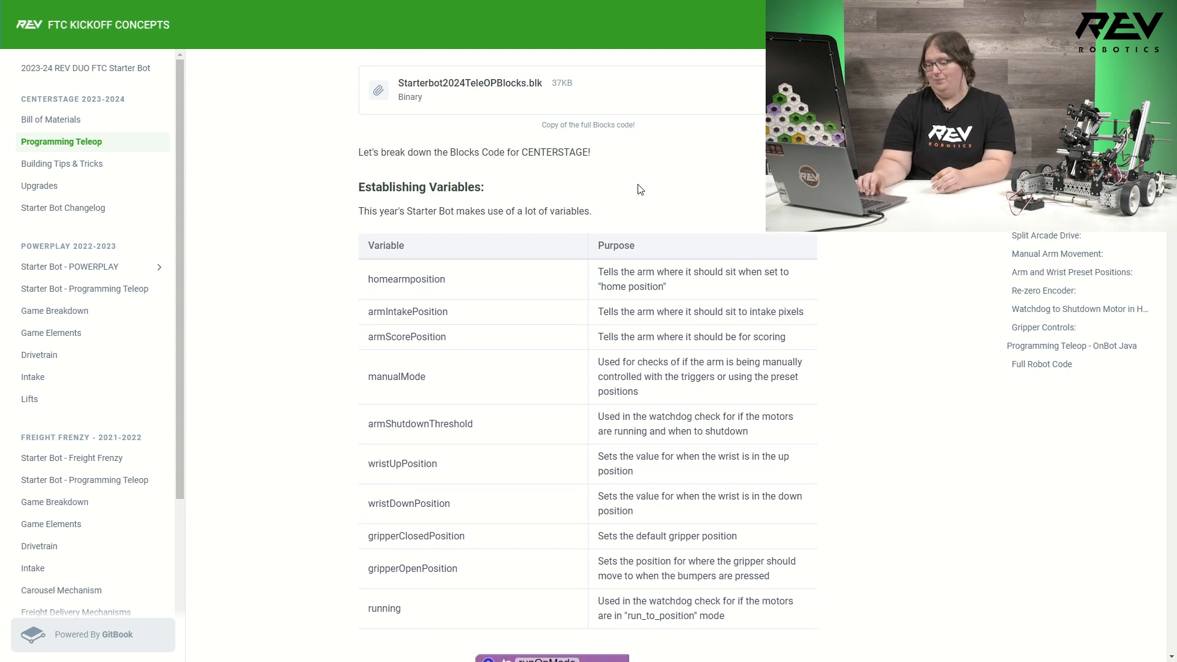
scroll(down, 3)
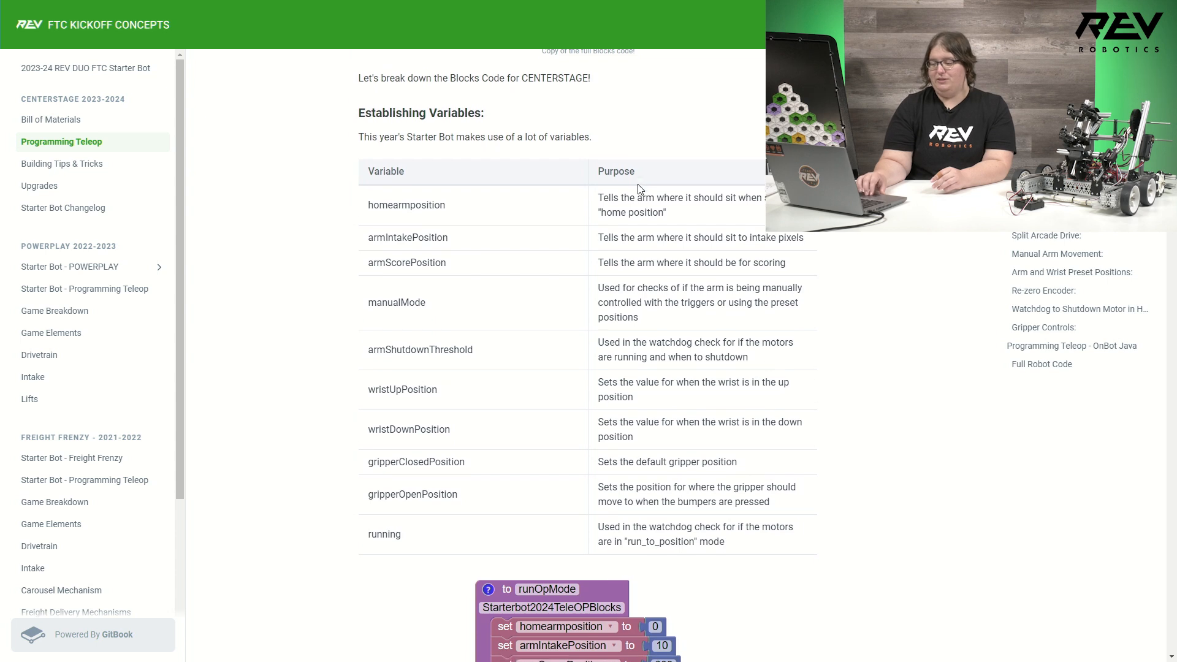
scroll(up, 3)
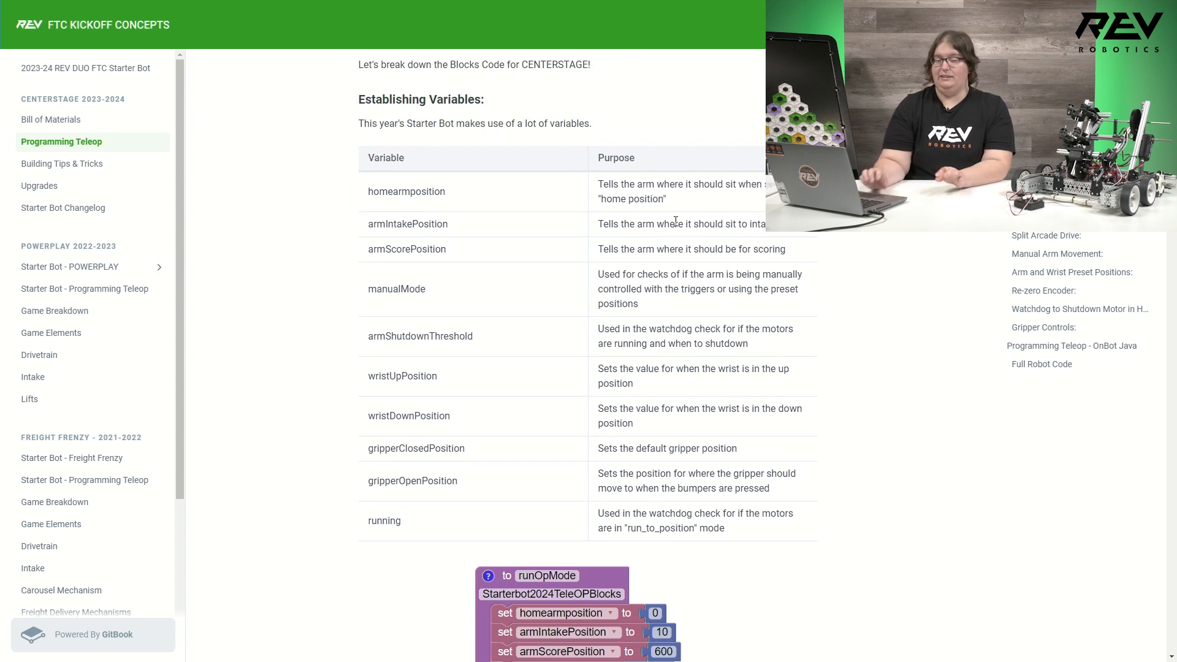
scroll(down, 3)
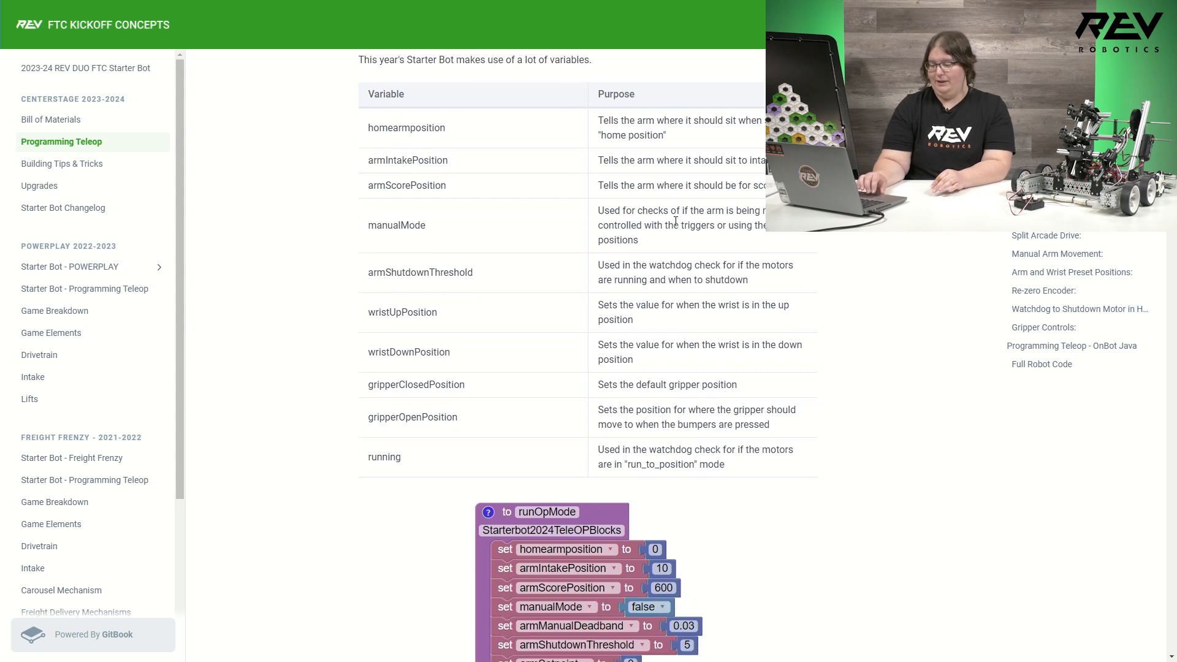
scroll(down, 3)
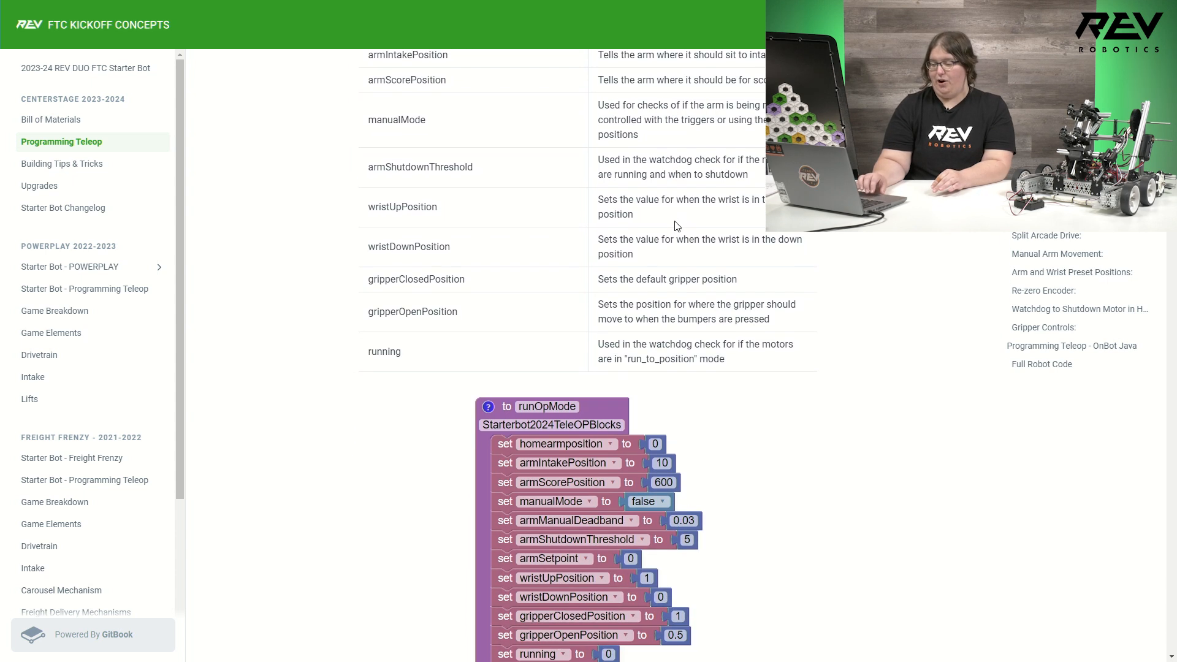
scroll(down, 3)
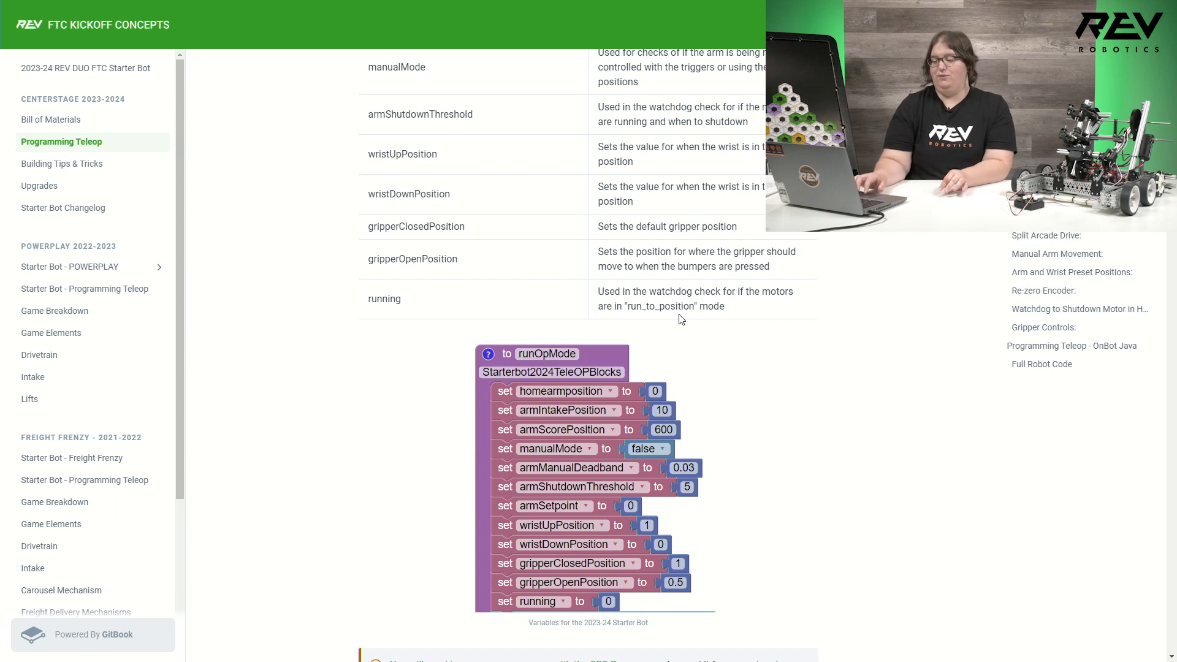
mouse_move(420, 316)
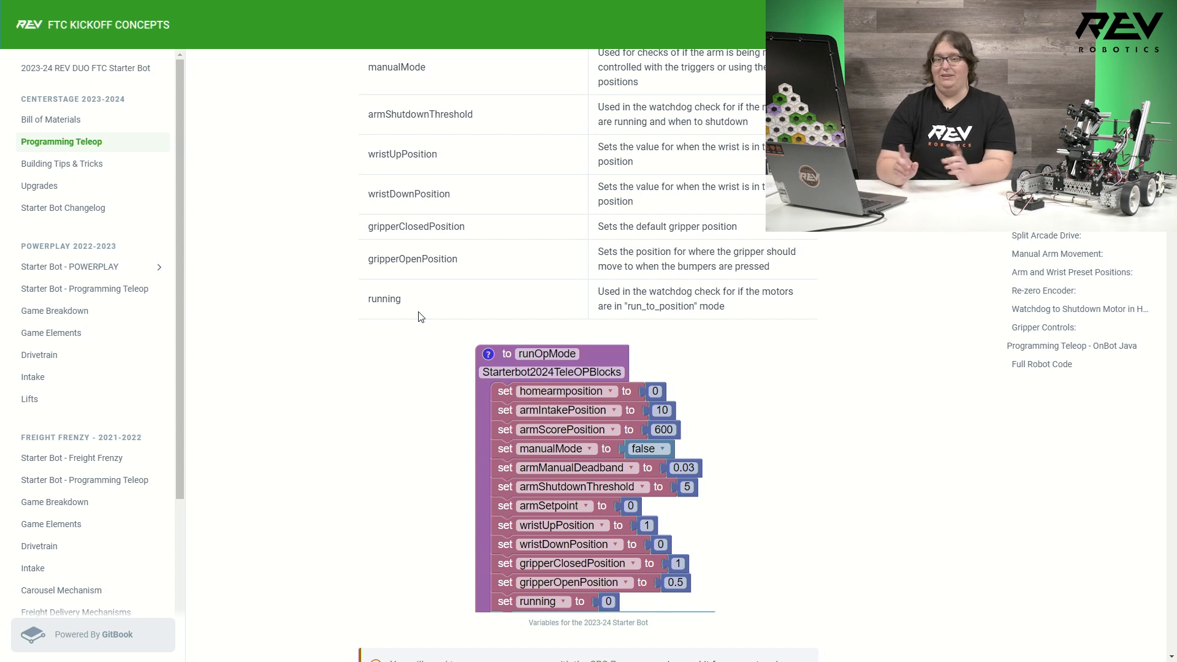
scroll(down, 3)
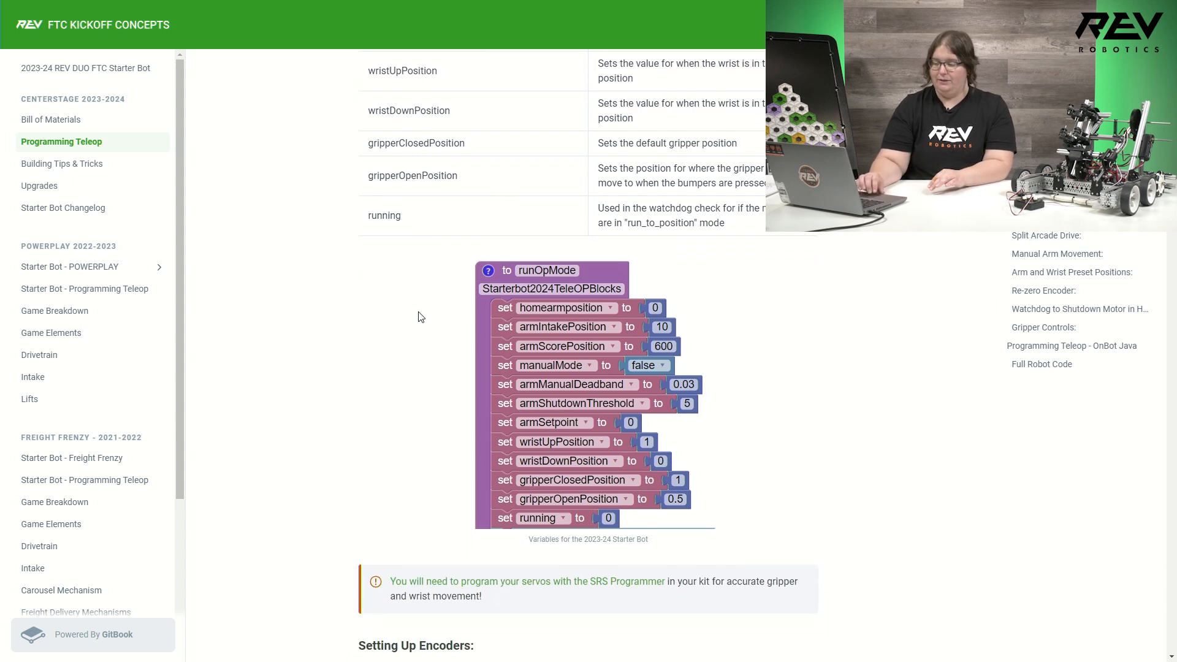
scroll(down, 3)
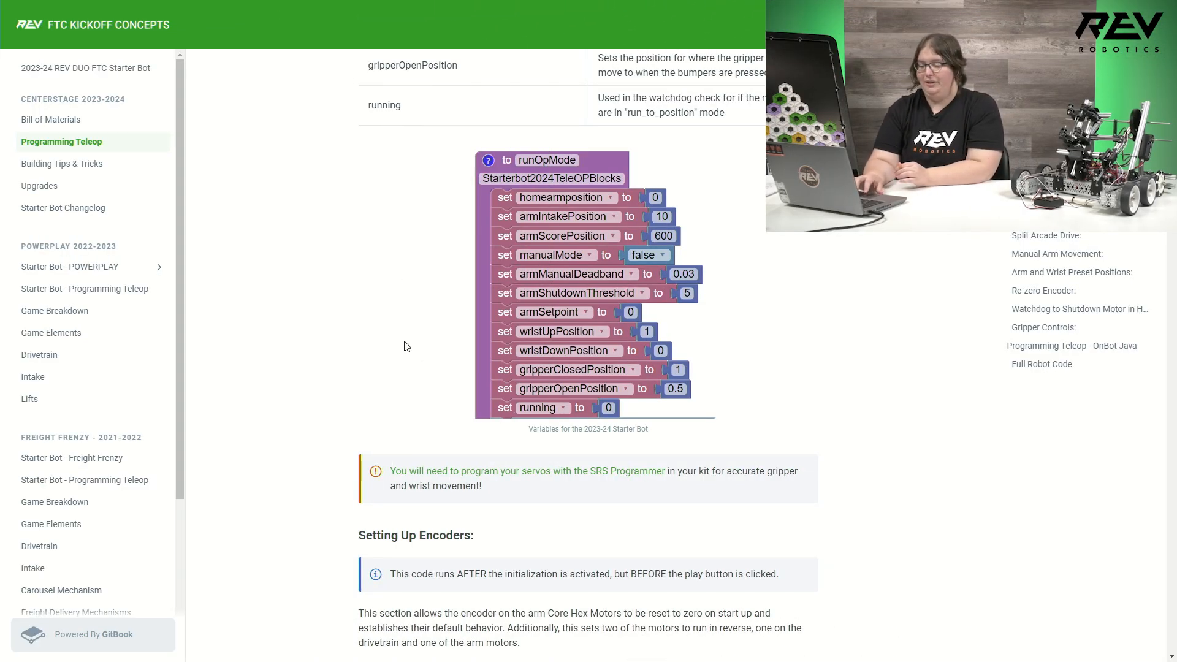
mouse_move(432, 418)
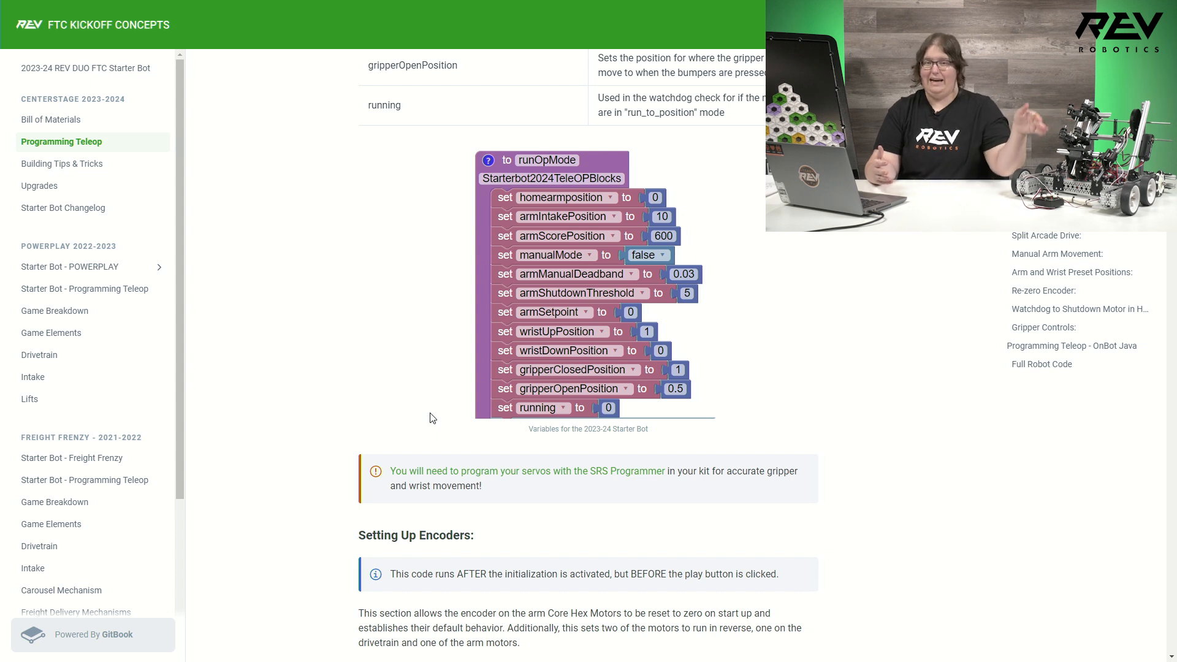
mouse_move(461, 389)
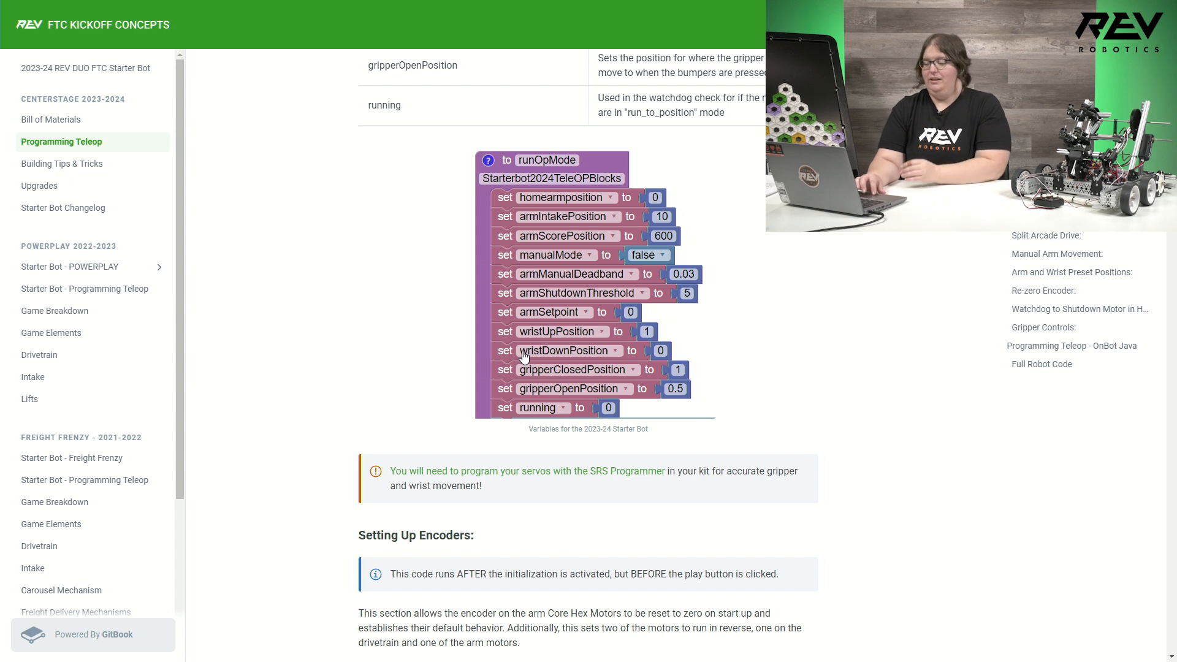
mouse_move(588, 358)
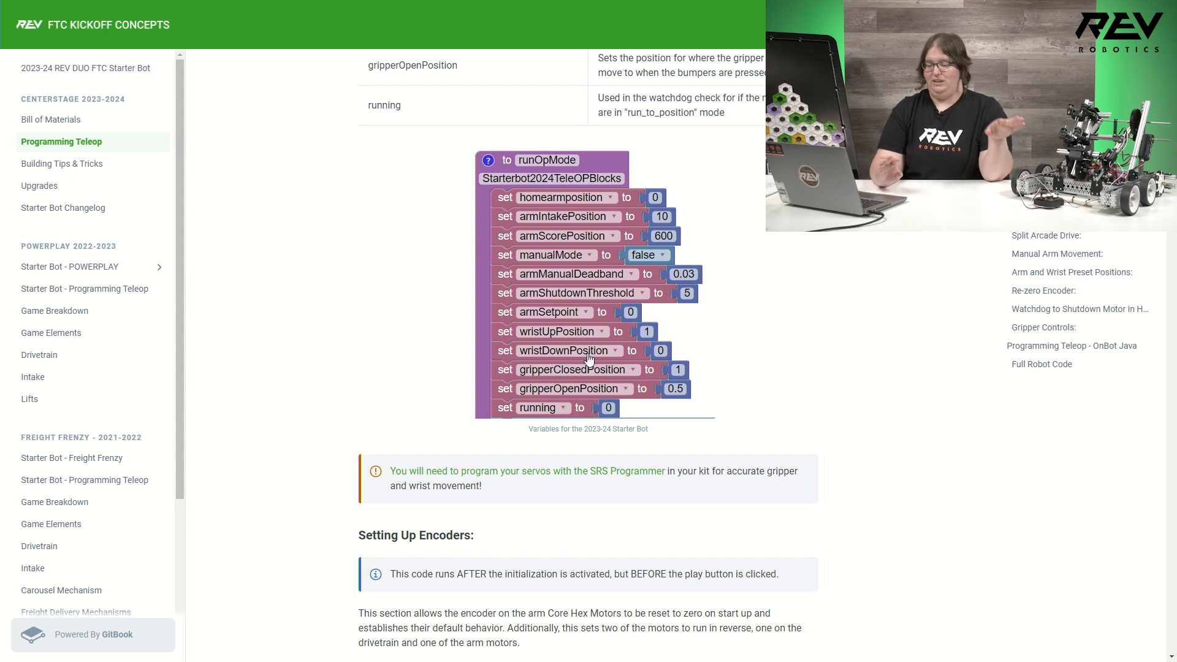
Step: Scroll past the initialization blocks to the run-once waitForStart encoder reset block above Split Arcade Drive
scroll(down, 3)
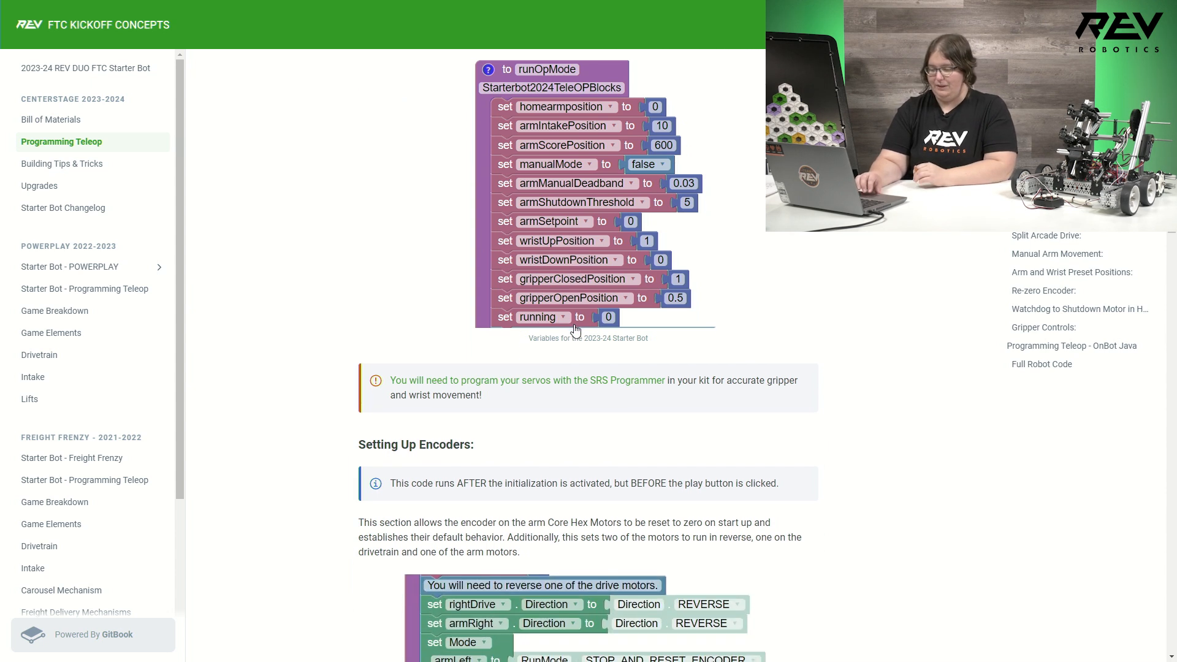
scroll(down, 3)
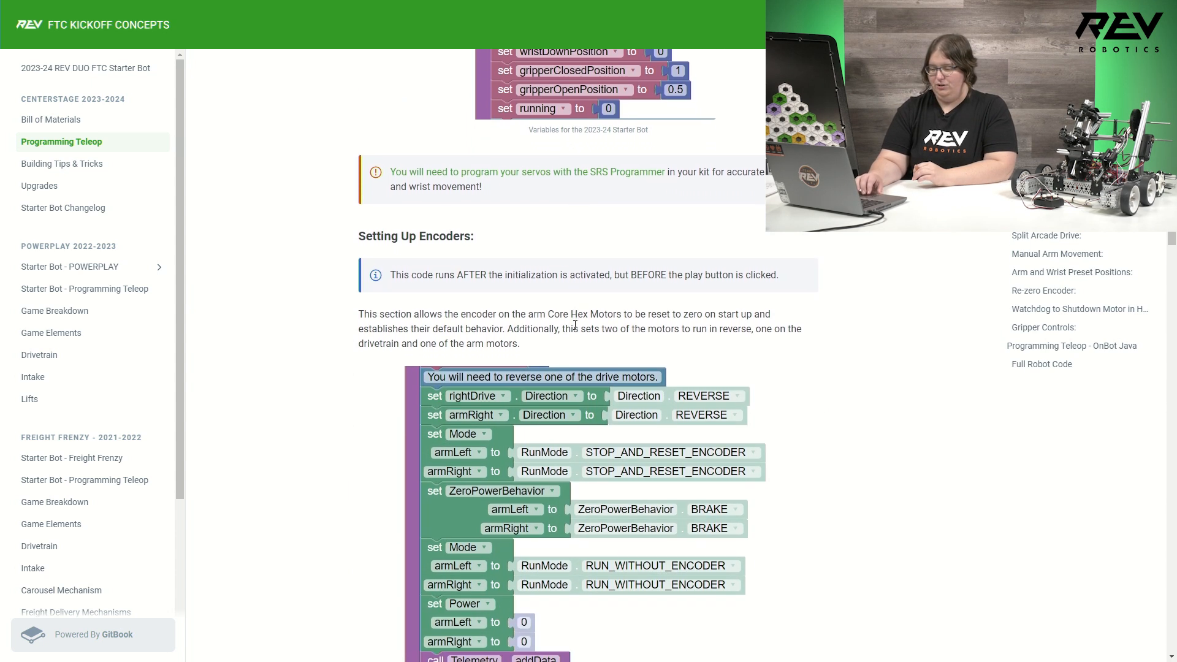
scroll(down, 3)
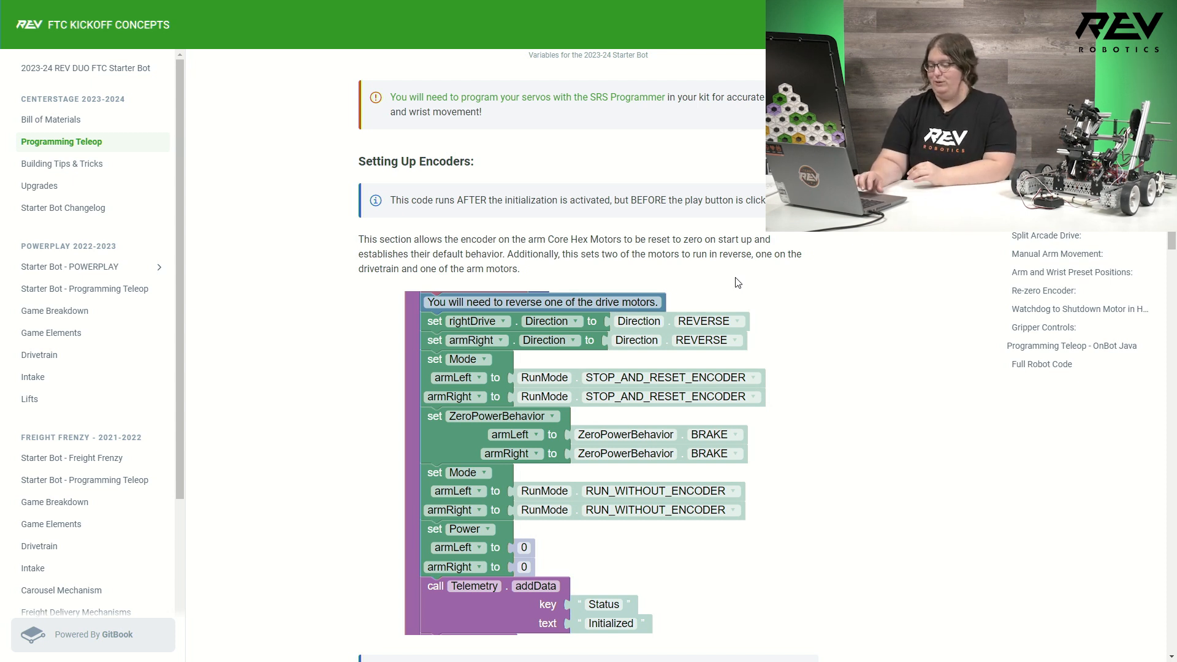
scroll(down, 3)
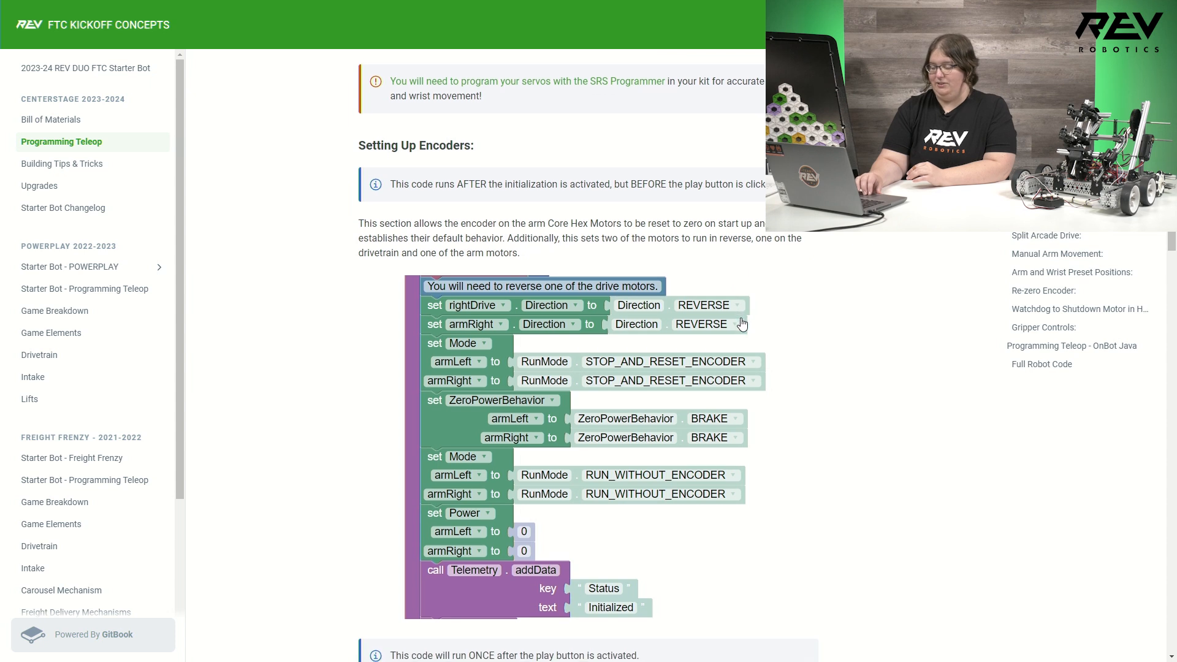
scroll(down, 3)
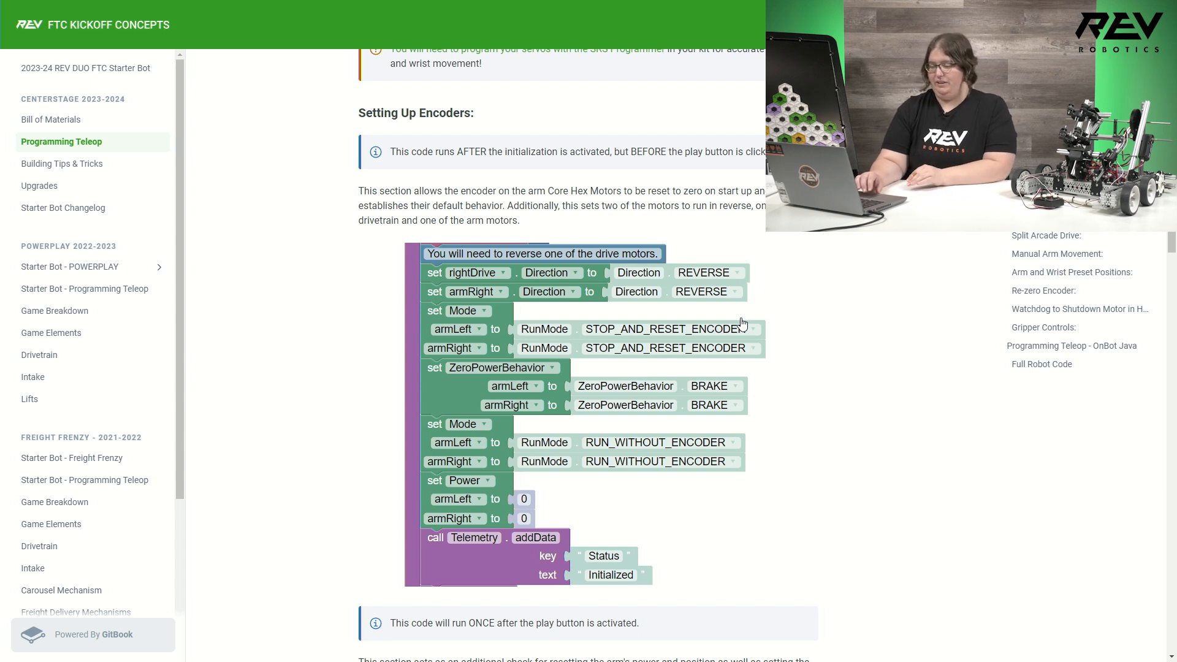
mouse_move(604, 312)
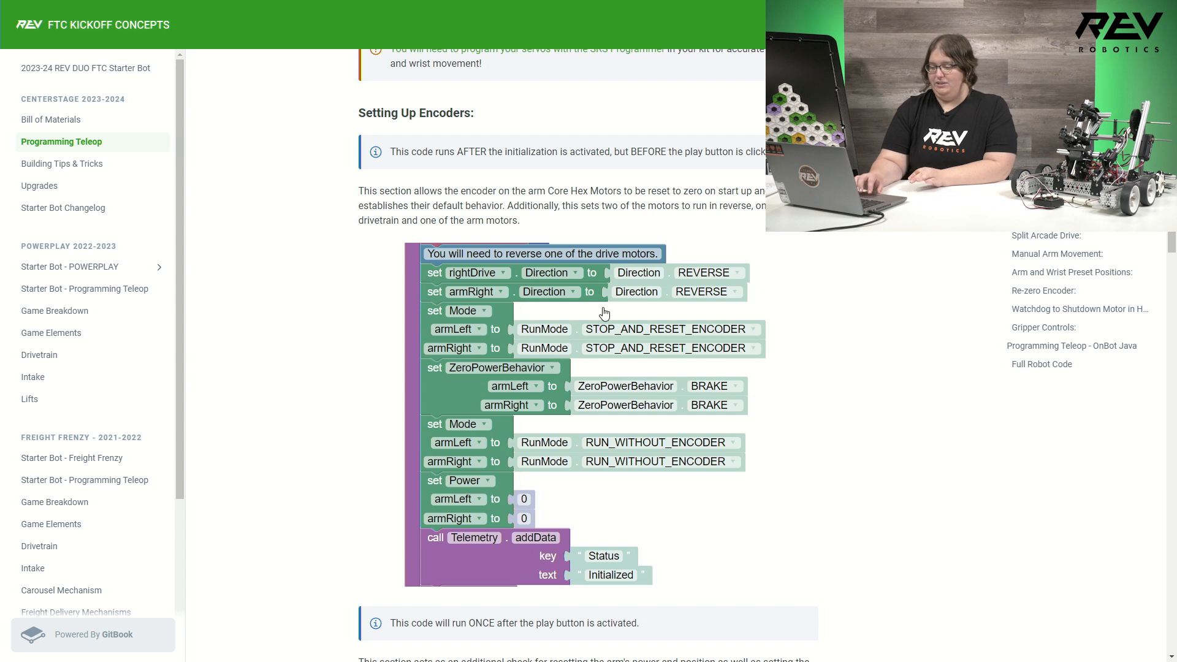
mouse_move(653, 303)
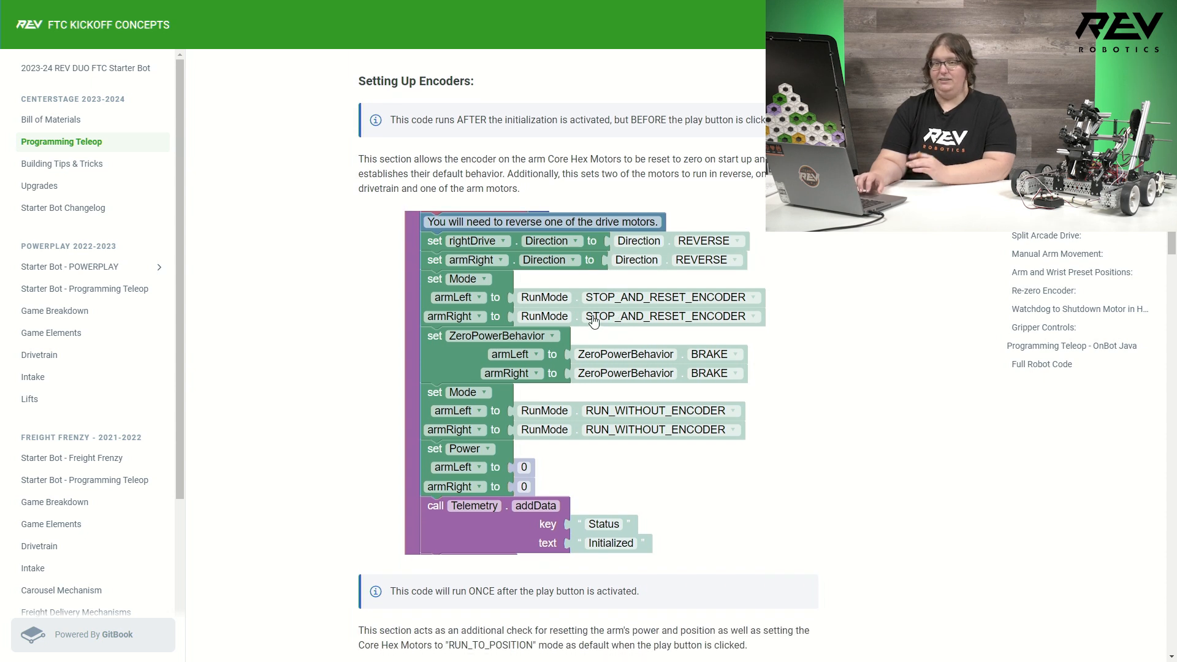
mouse_move(522, 380)
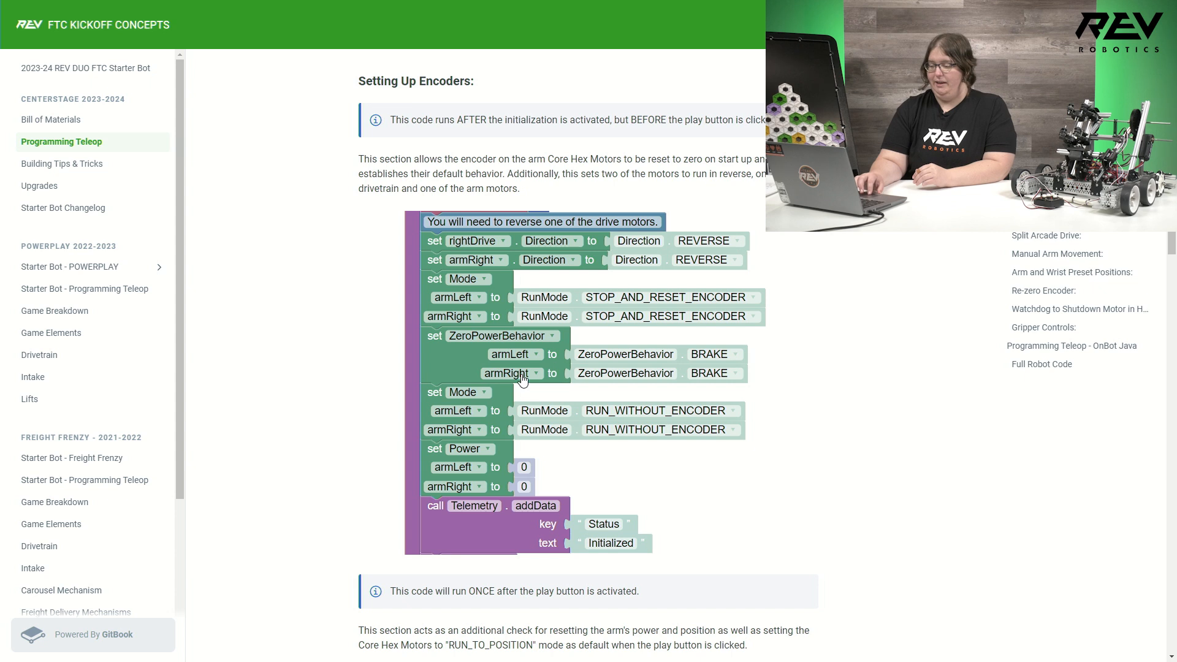
scroll(down, 3)
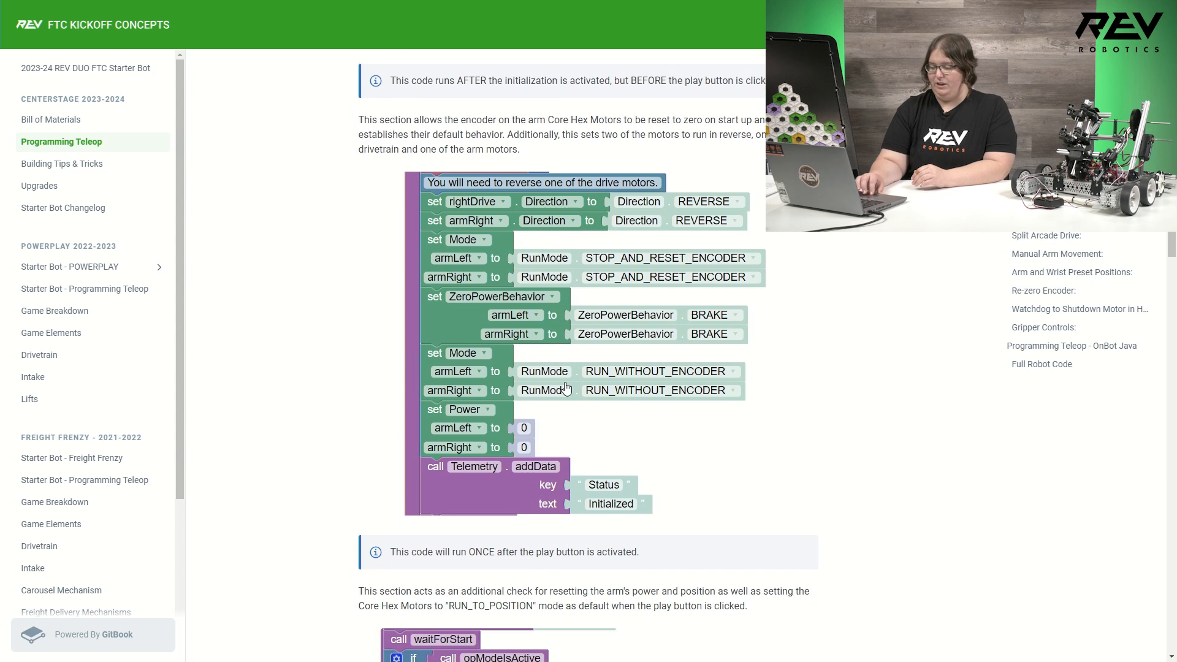
mouse_move(586, 415)
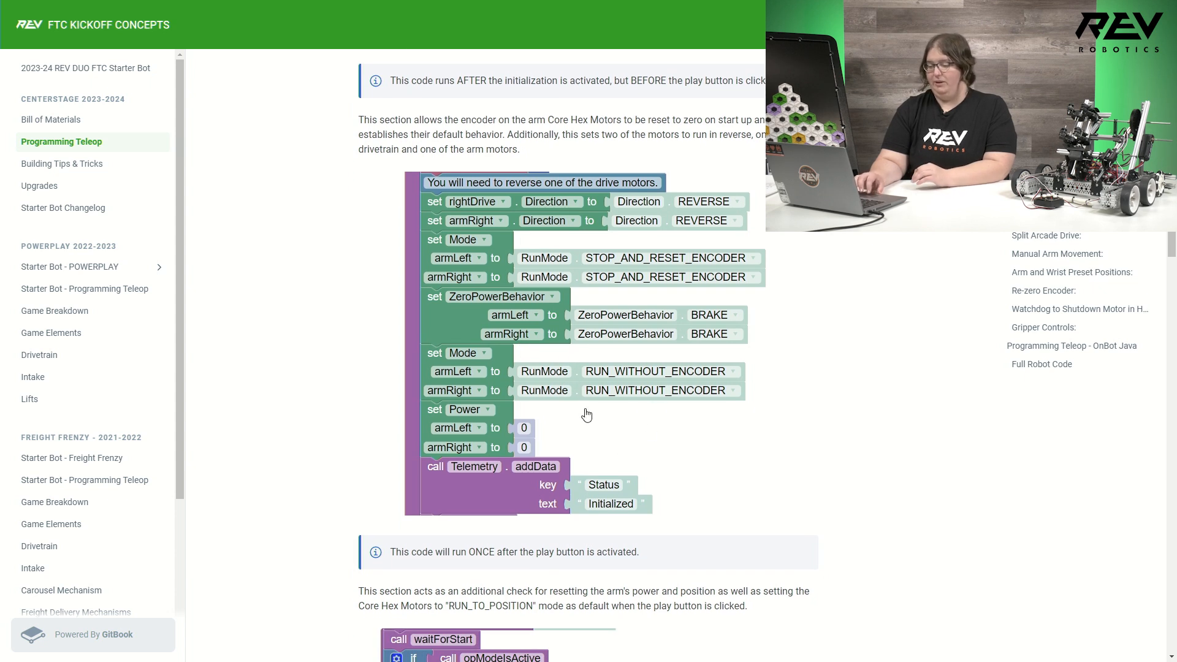
mouse_move(621, 400)
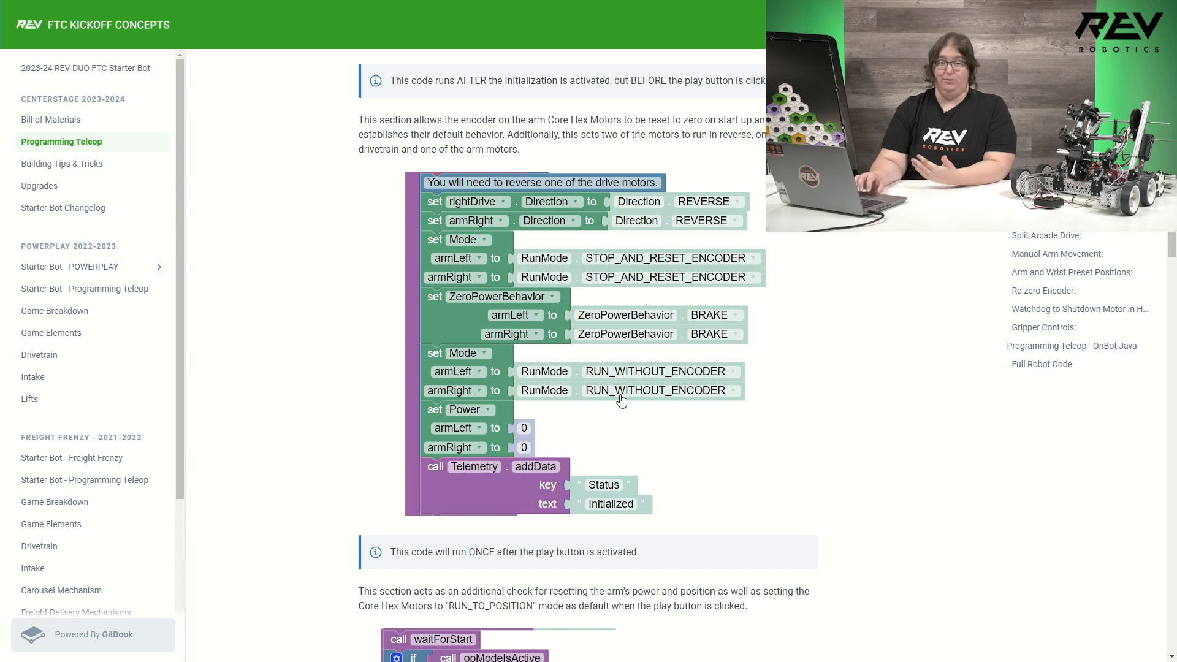
scroll(down, 3)
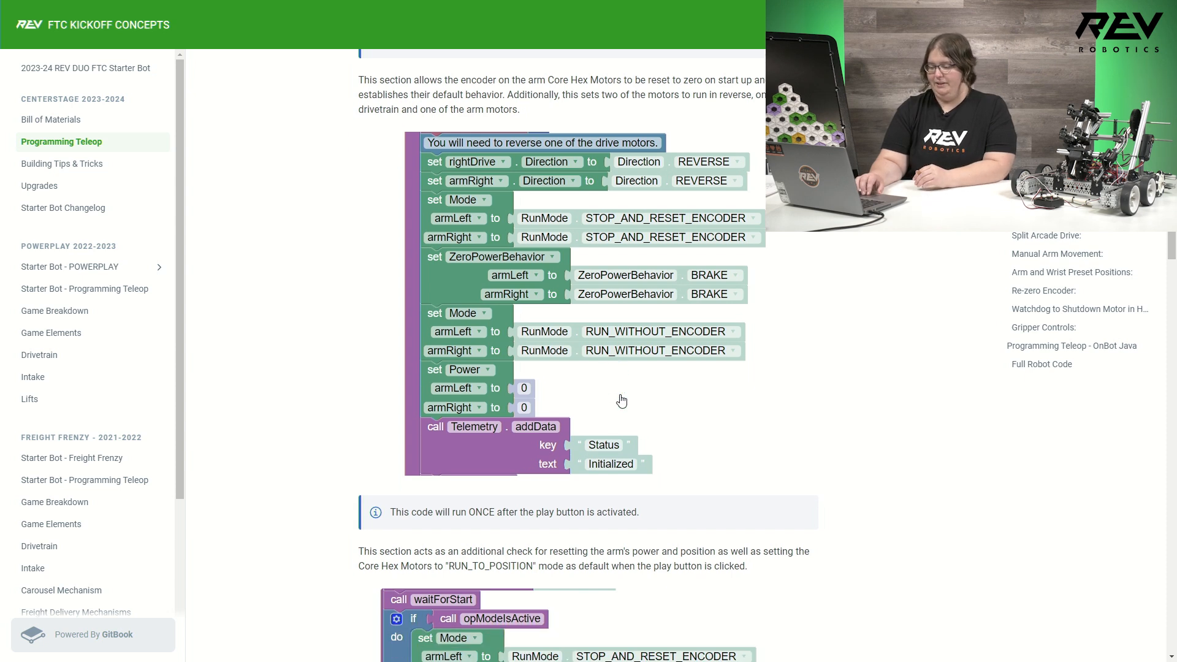
scroll(down, 3)
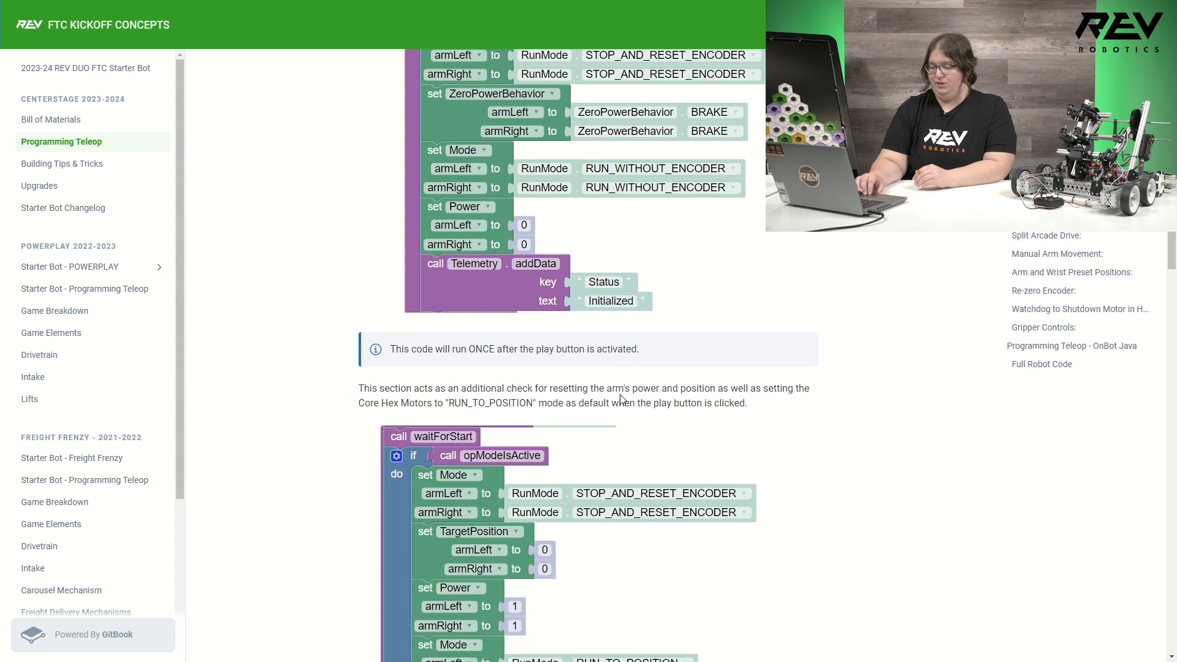
scroll(down, 3)
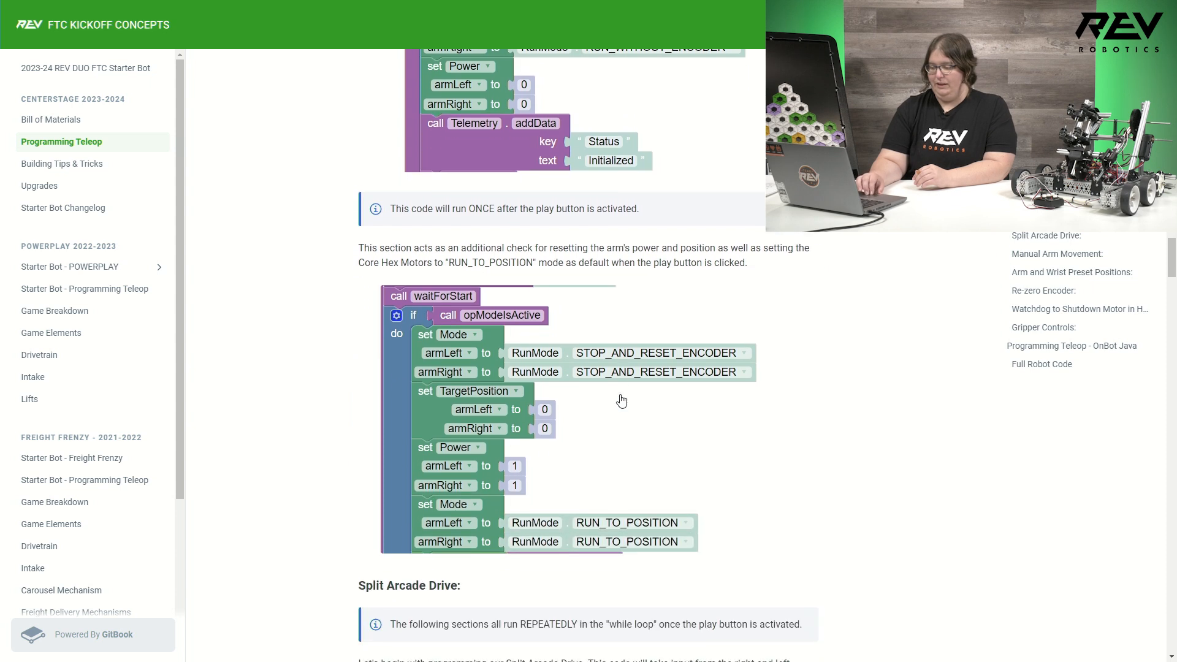
Step: Scroll to the Split Arcade Drive explanation and its repeat-while joystick drive Blocks code
scroll(down, 3)
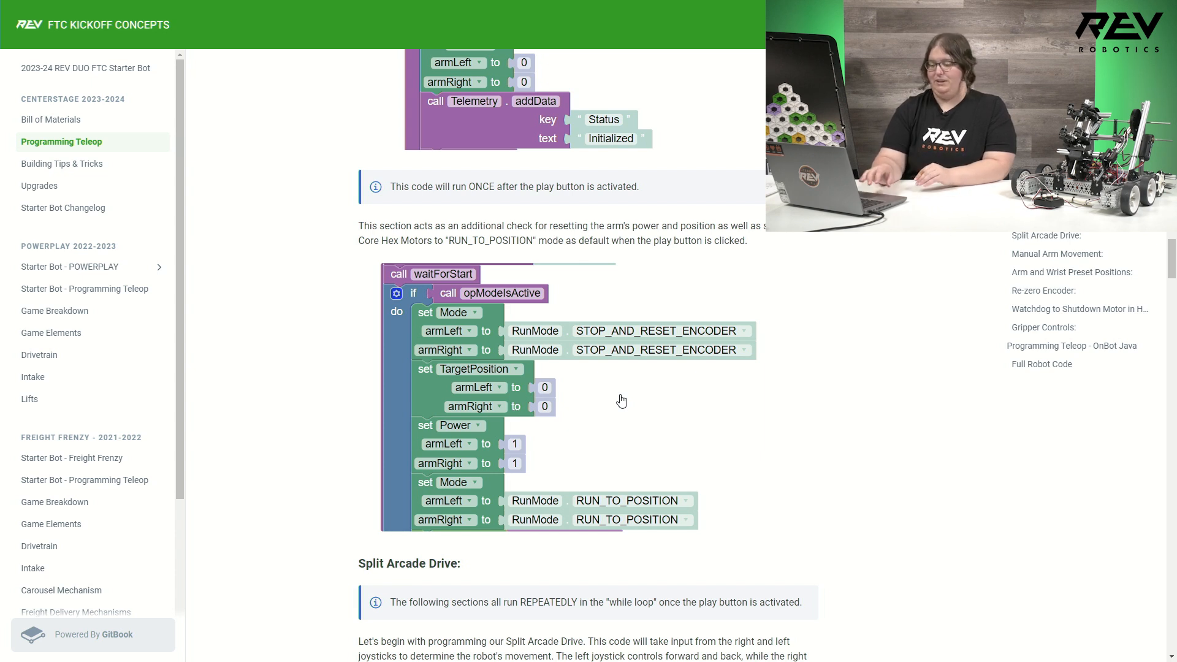
scroll(down, 3)
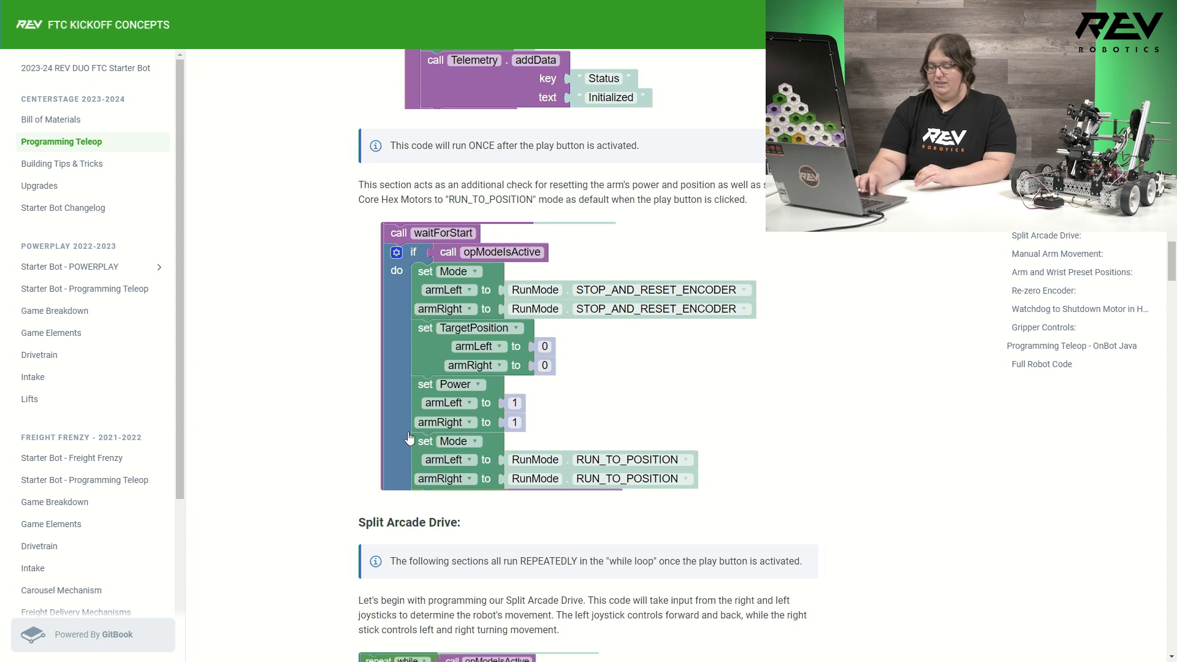
mouse_move(529, 393)
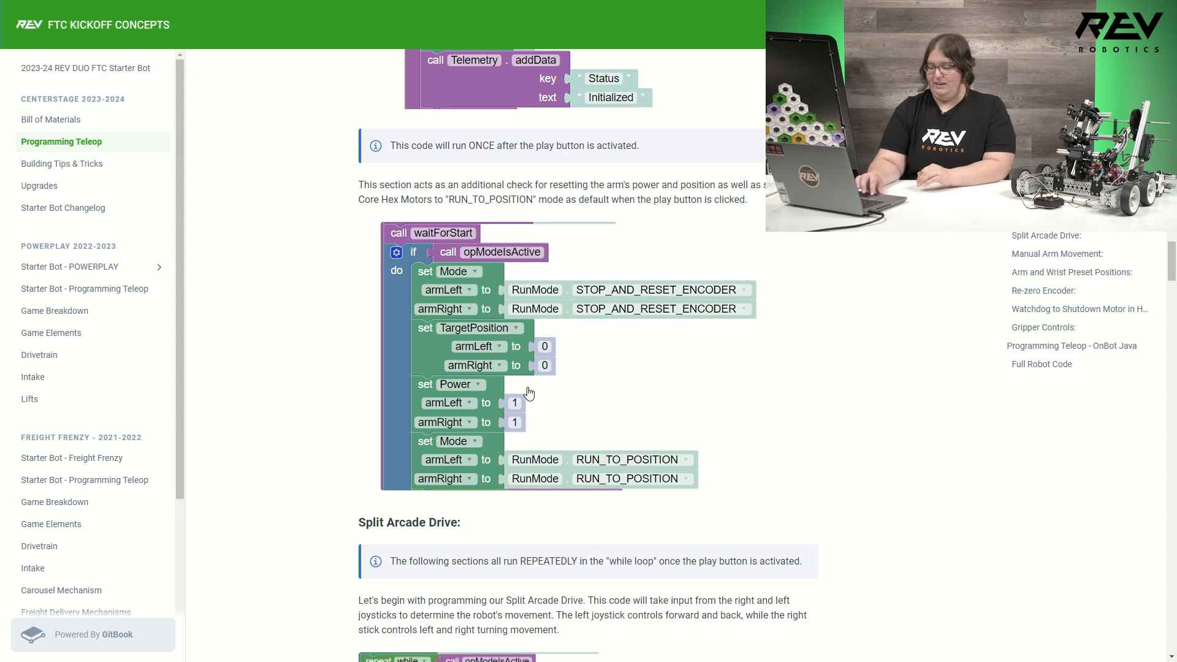
scroll(down, 3)
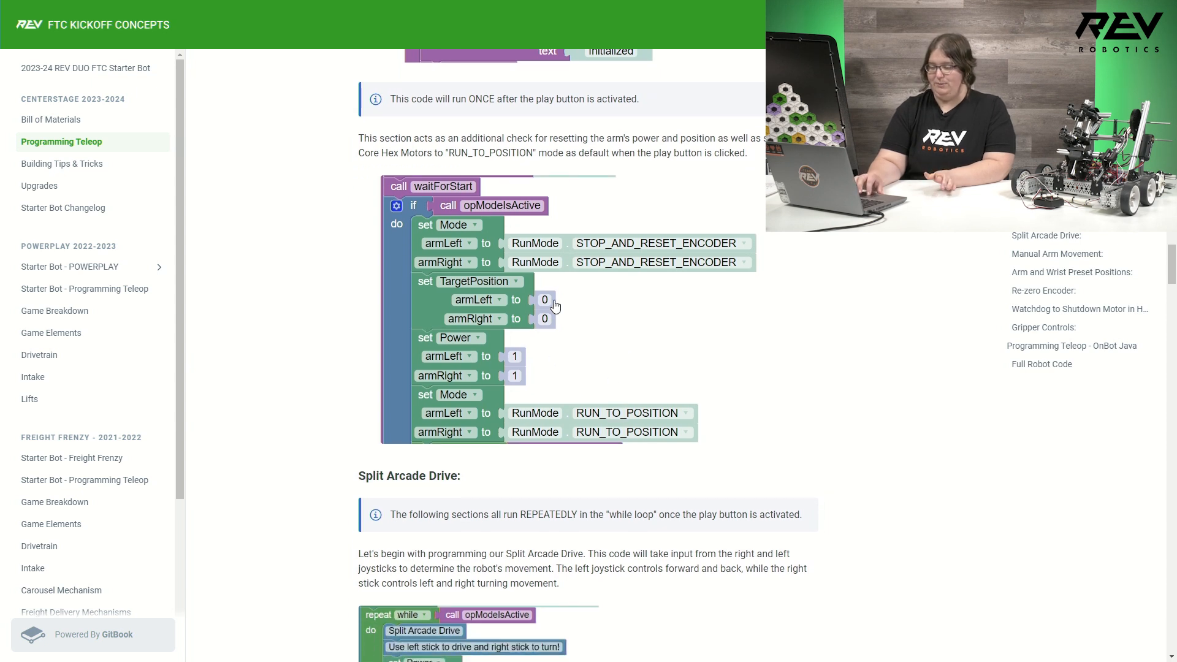
scroll(down, 3)
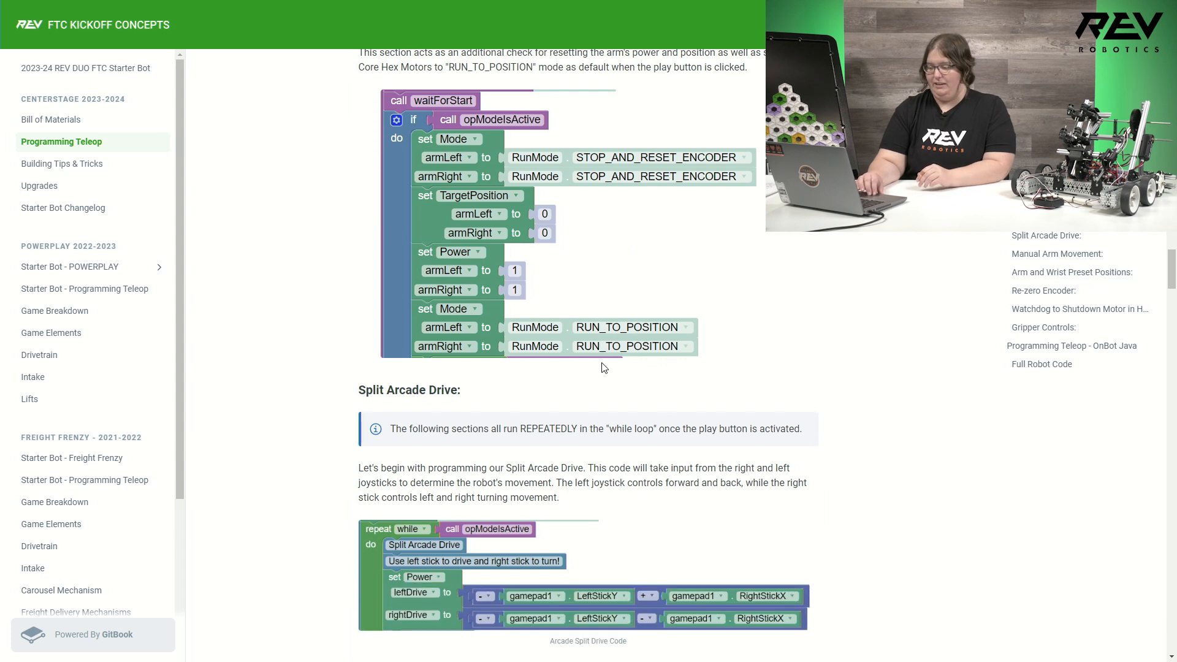
scroll(down, 3)
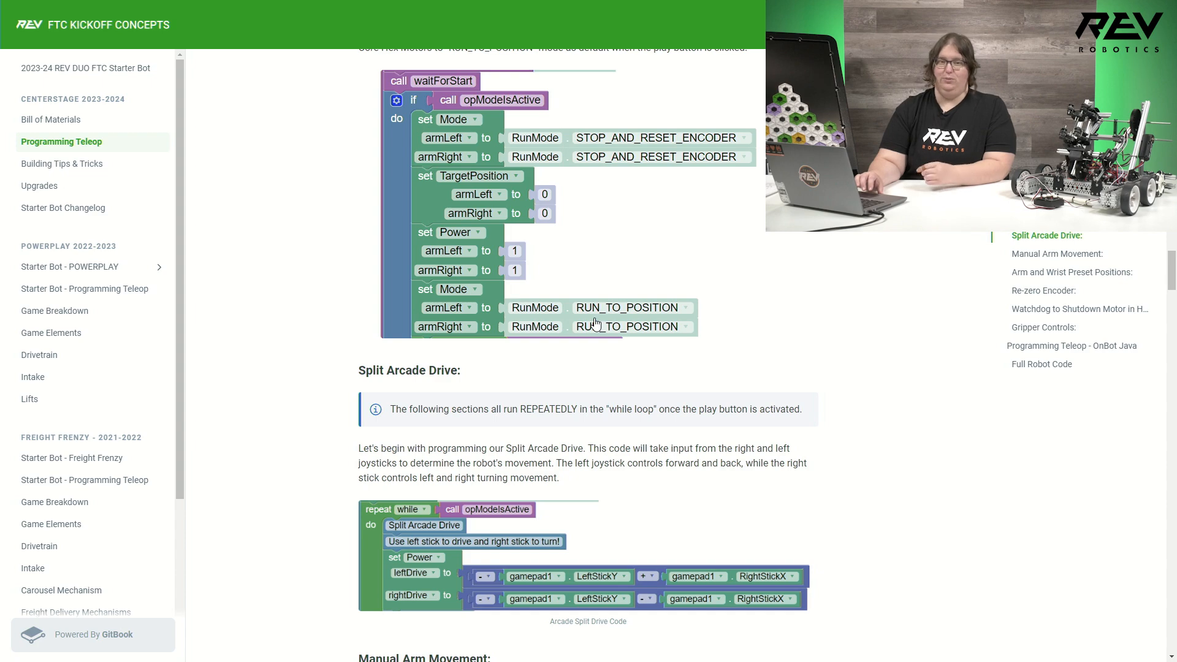
Step: Scroll so Split Arcade Drive sits at the top with Manual Arm Movement's trigger explanation below
scroll(down, 3)
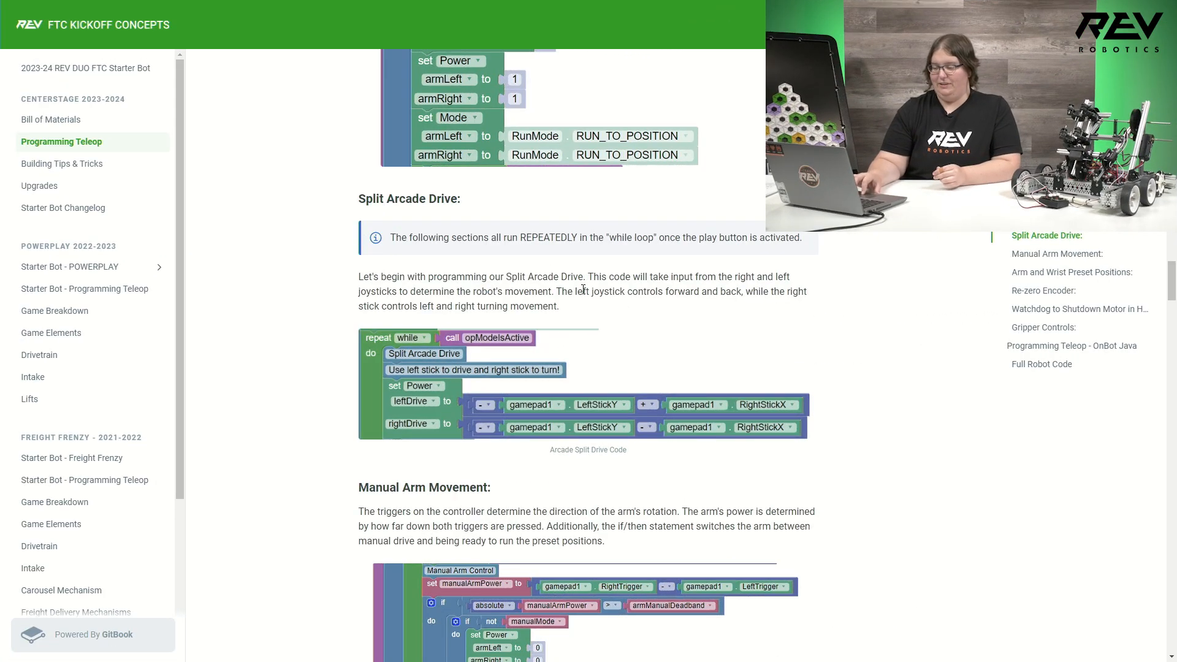
mouse_move(577, 303)
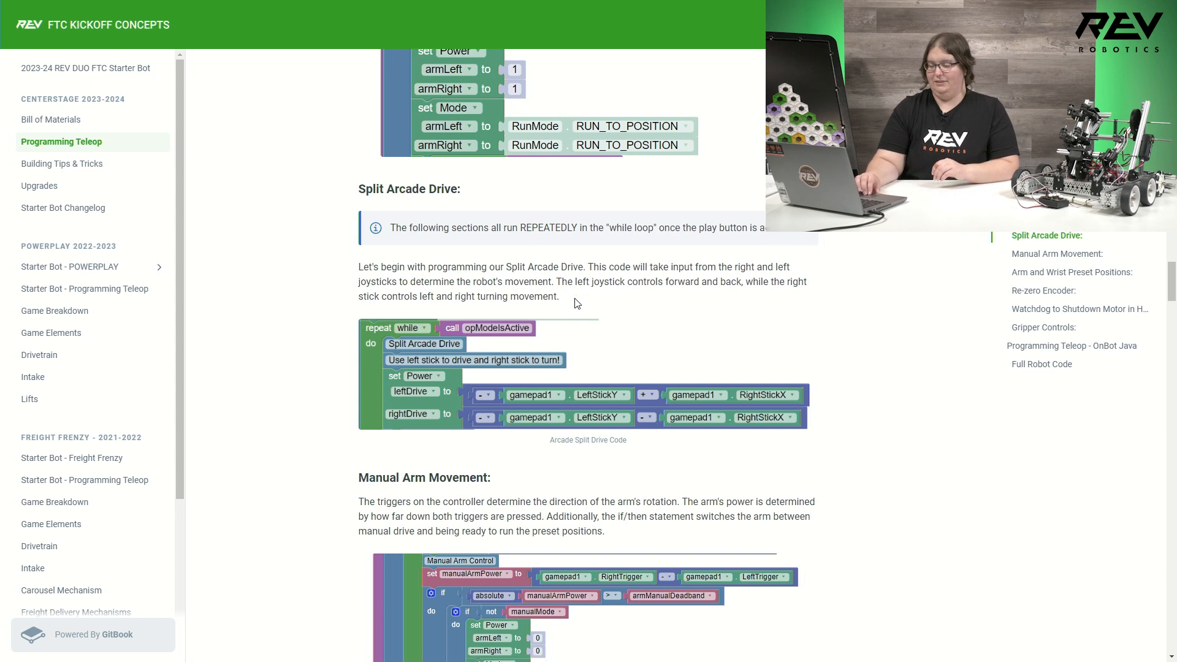
Step: Scroll to show the whole Manual Arm Movement code, from manualArmPower through the else branch
scroll(down, 3)
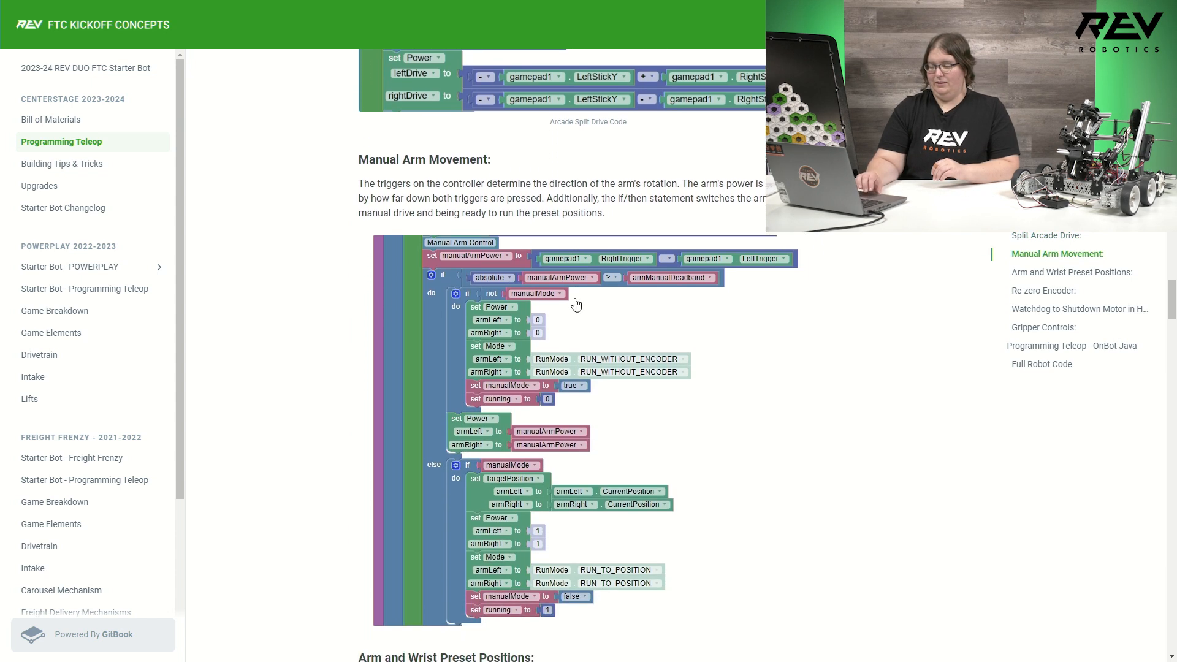
scroll(down, 3)
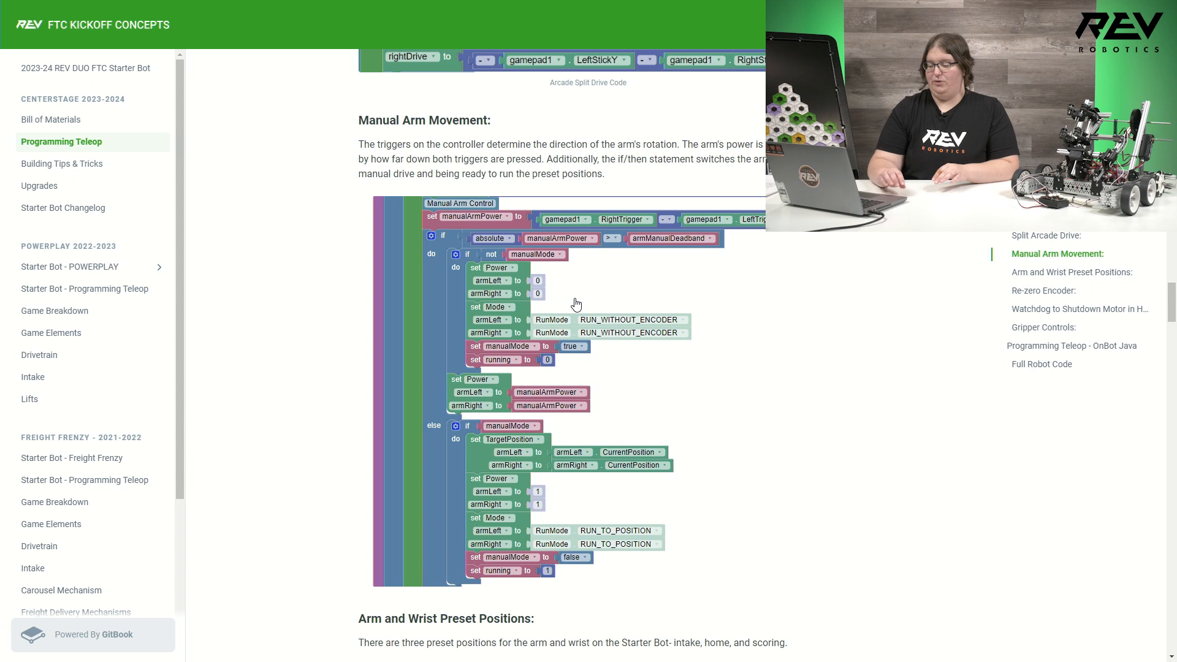
mouse_move(593, 351)
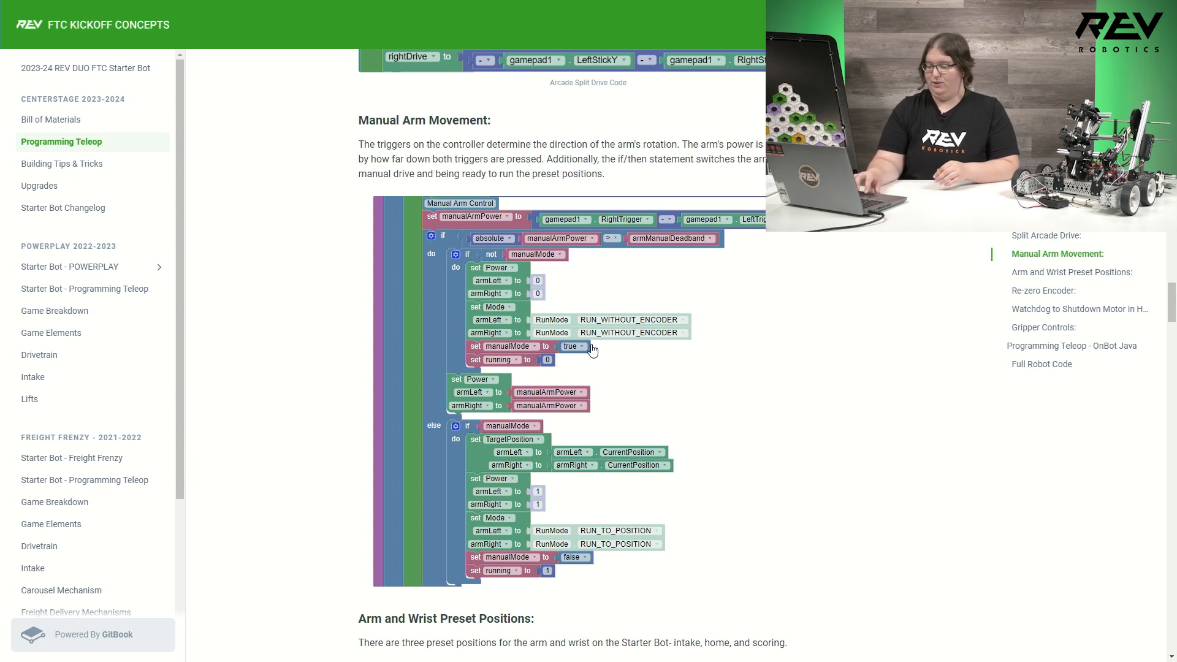
mouse_move(559, 370)
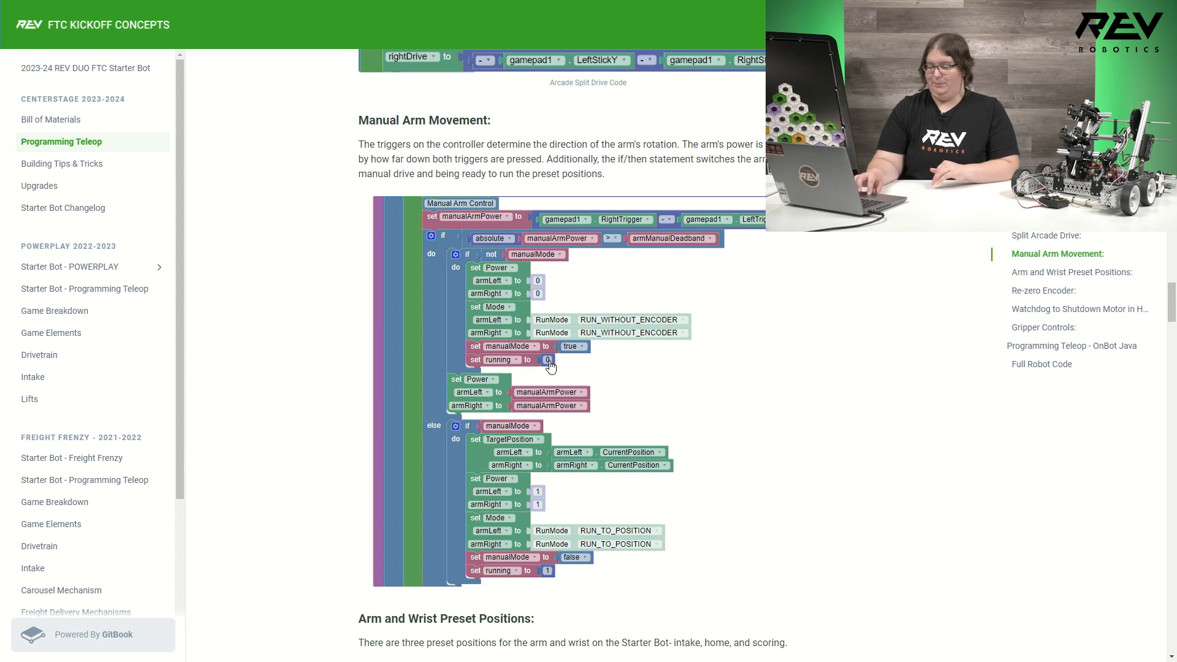
mouse_move(653, 407)
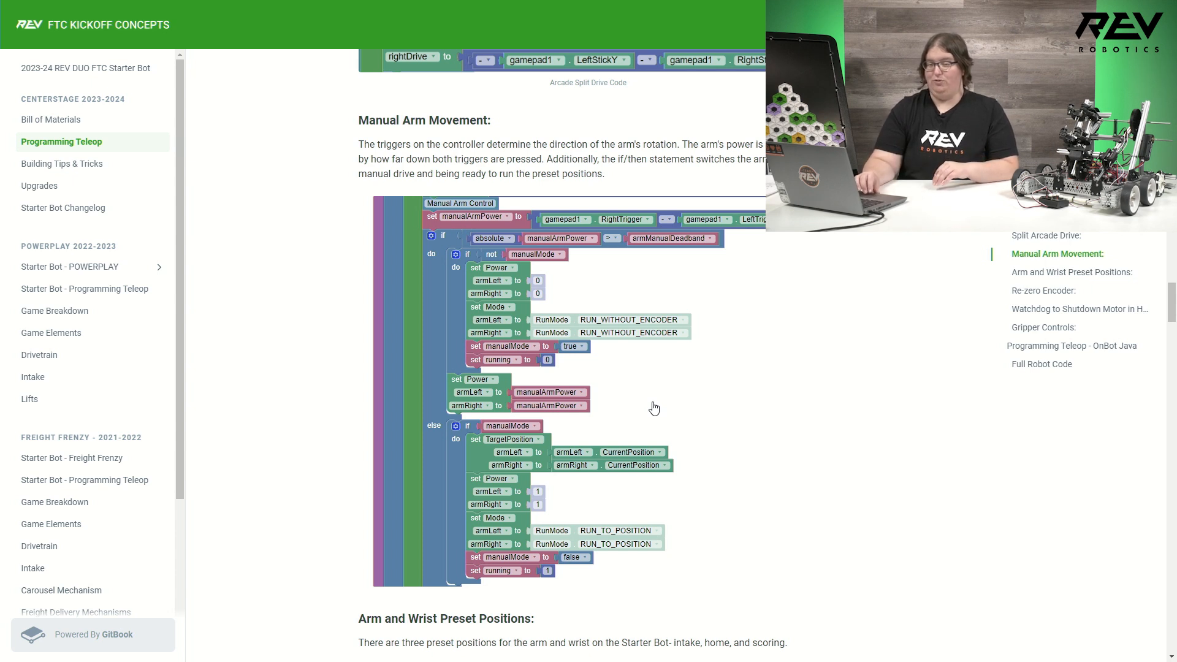
scroll(down, 3)
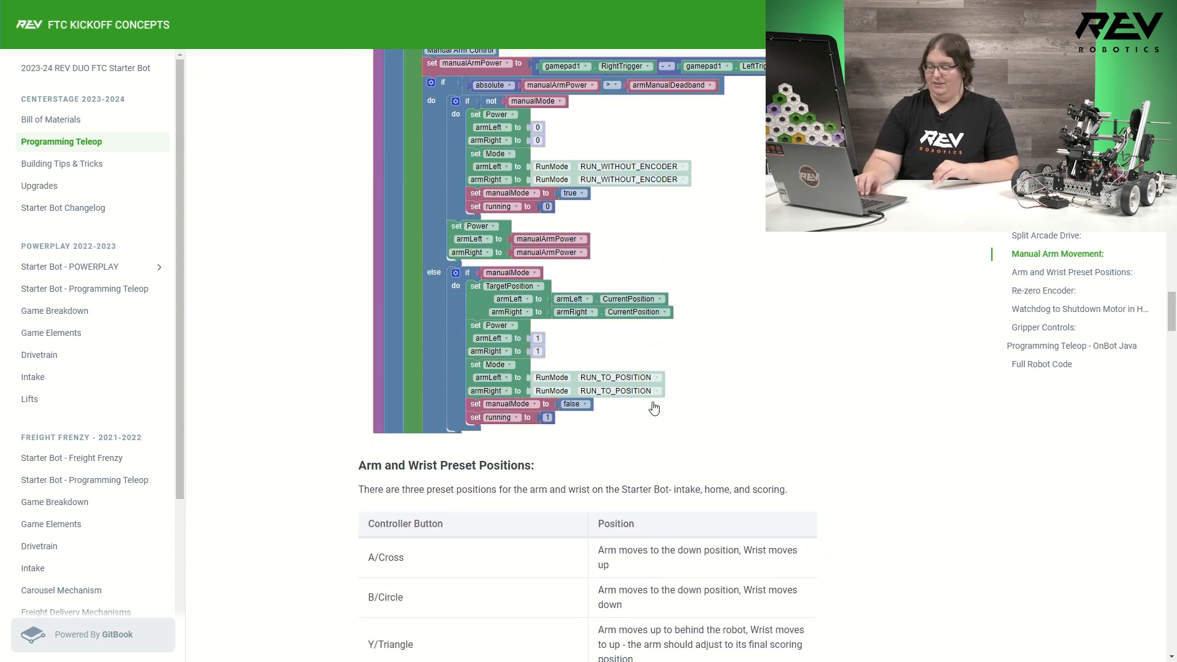
scroll(down, 3)
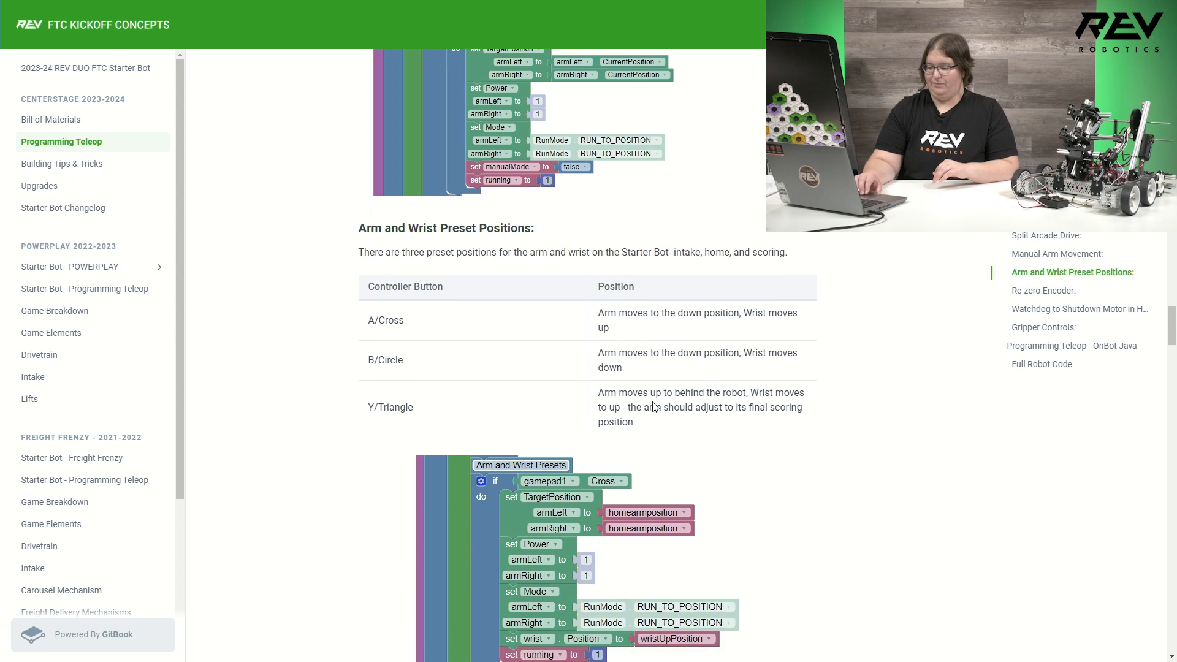
scroll(down, 3)
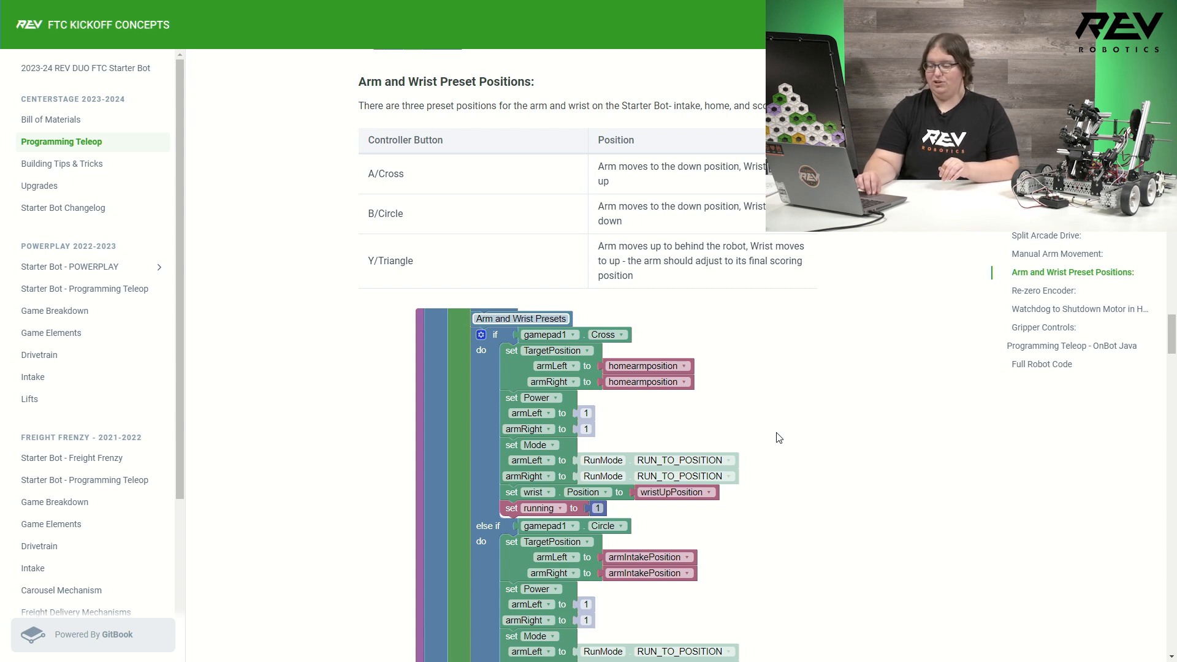
scroll(down, 3)
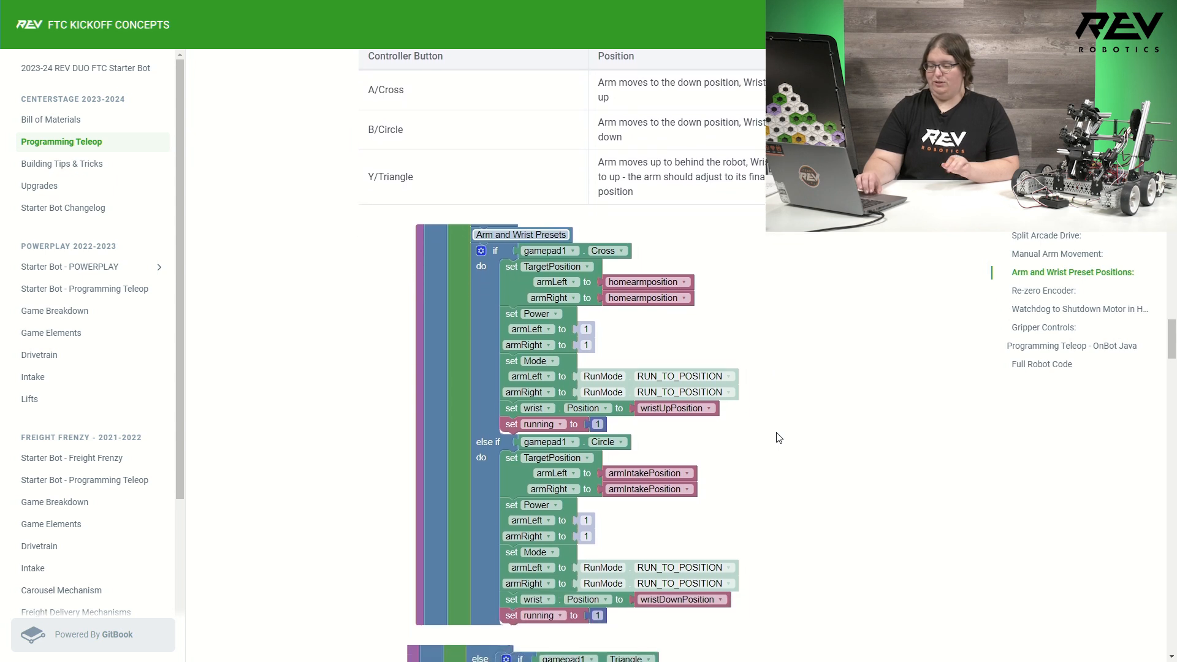
mouse_move(701, 277)
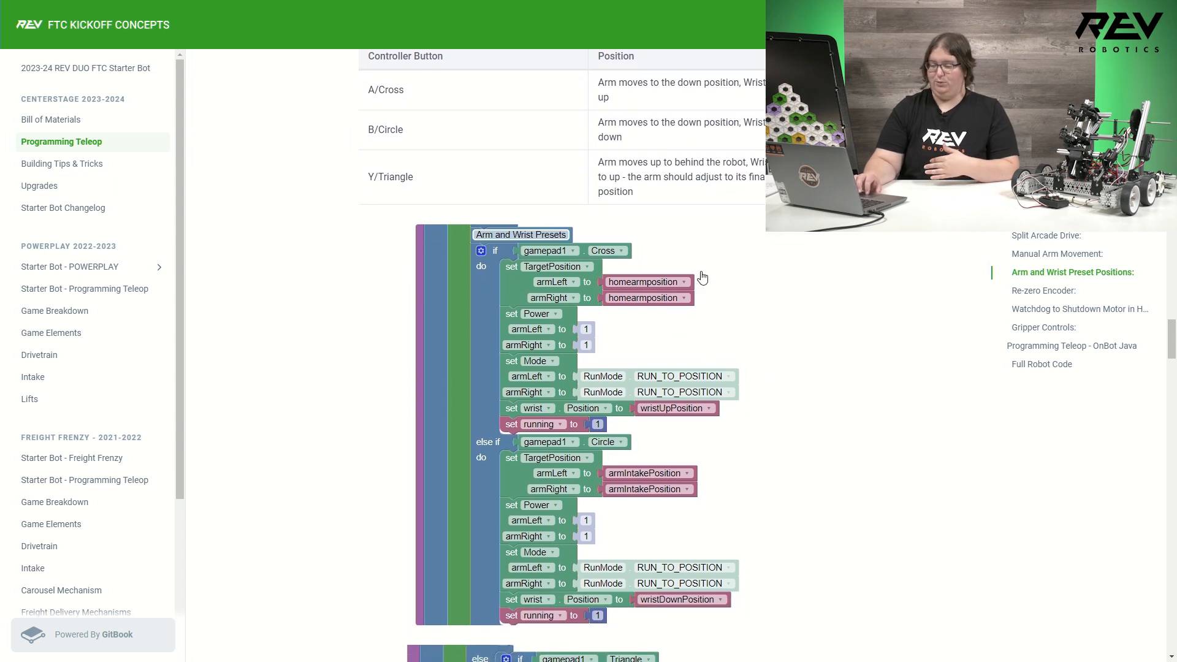
scroll(down, 3)
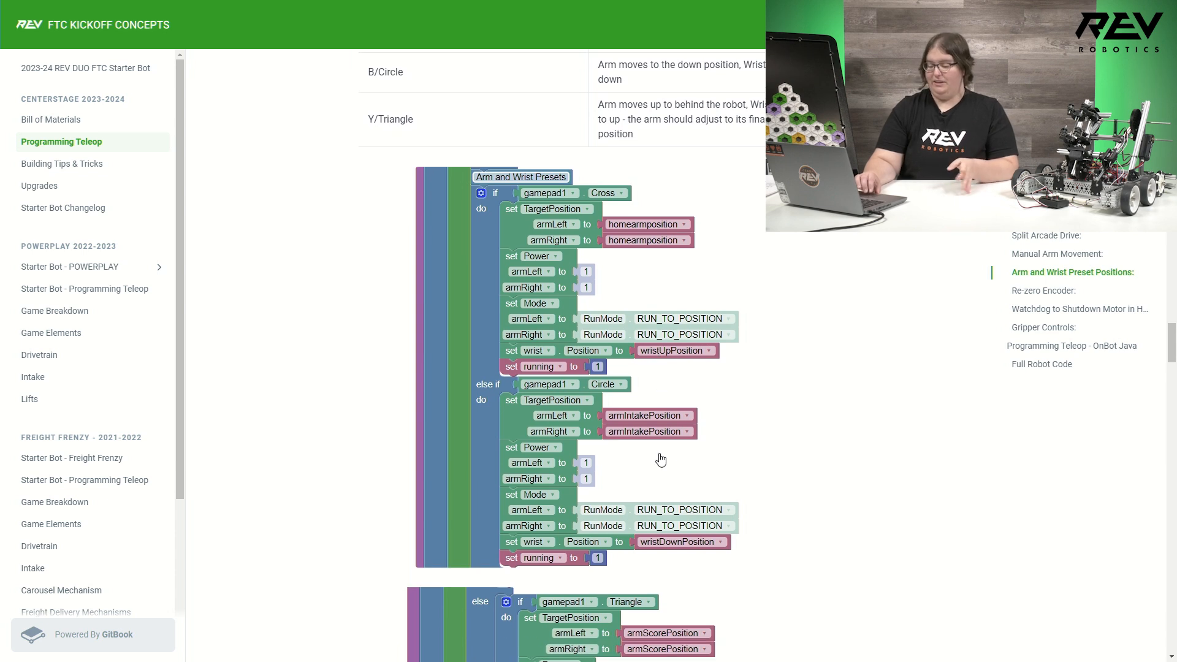
scroll(down, 3)
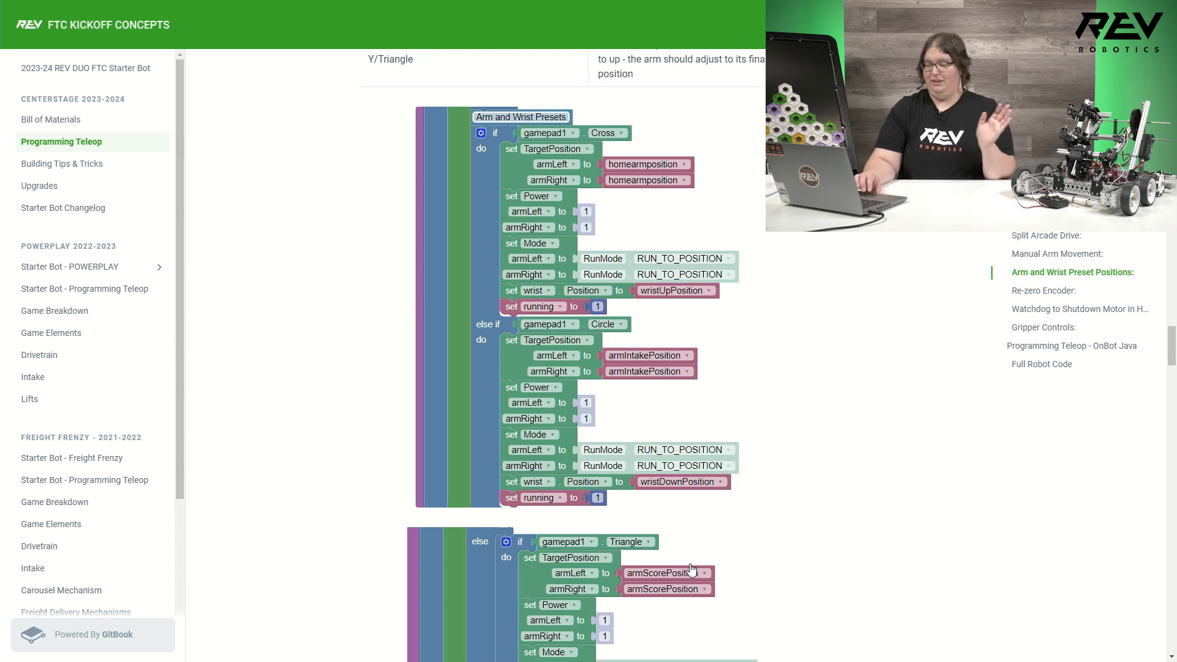
mouse_move(642, 466)
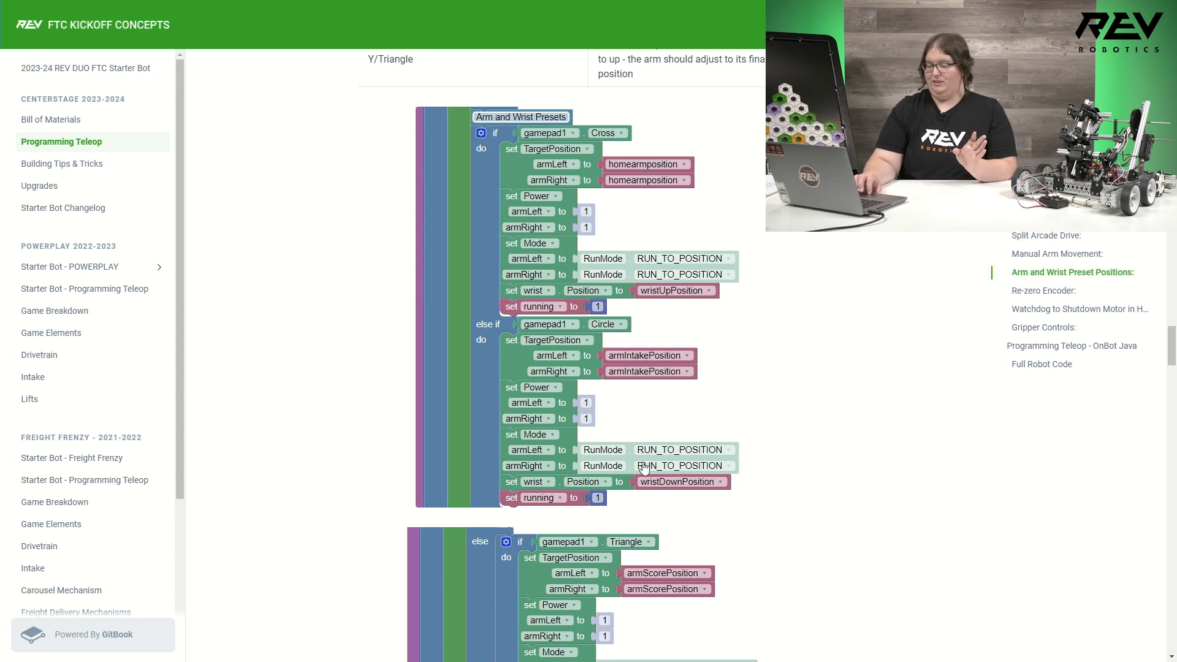
mouse_move(676, 313)
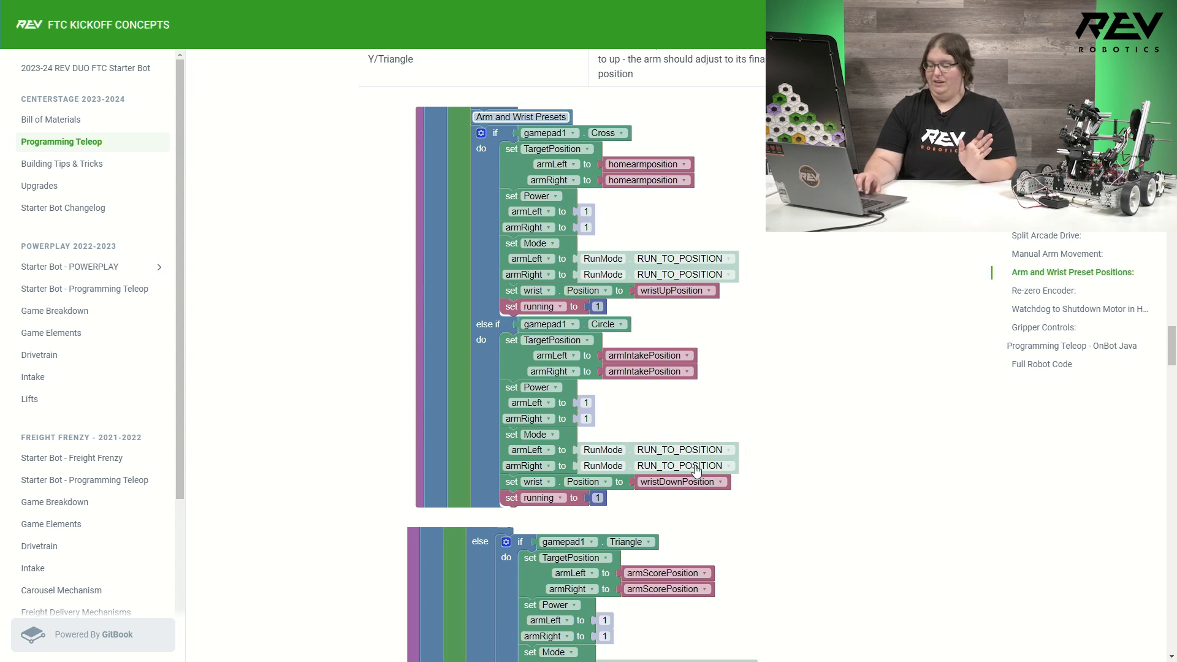
mouse_move(664, 495)
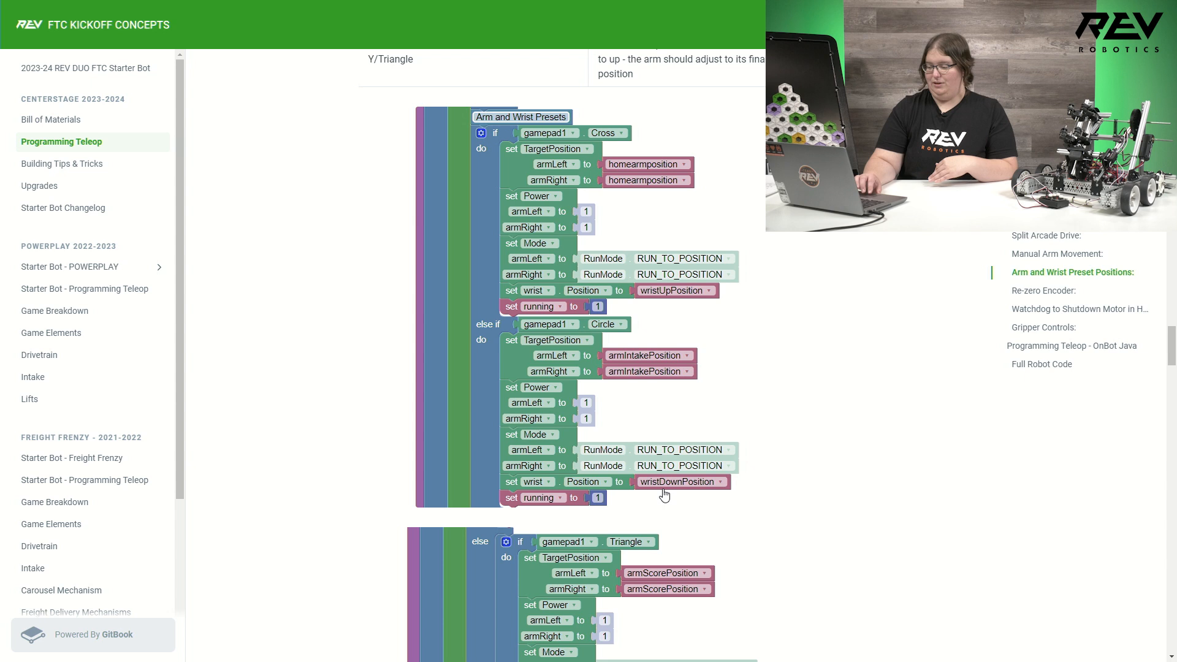
Step: Scroll to the Triangle else-if preset branch and the Re-zero Encoder heading with its Options button code
scroll(down, 3)
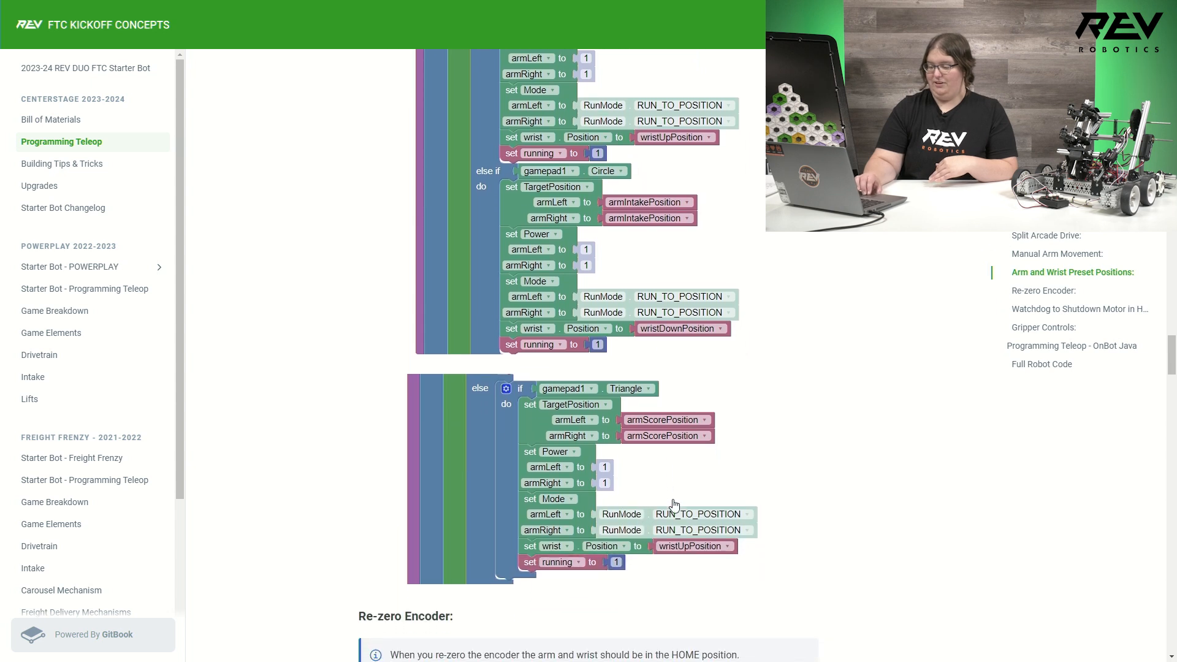
mouse_move(698, 581)
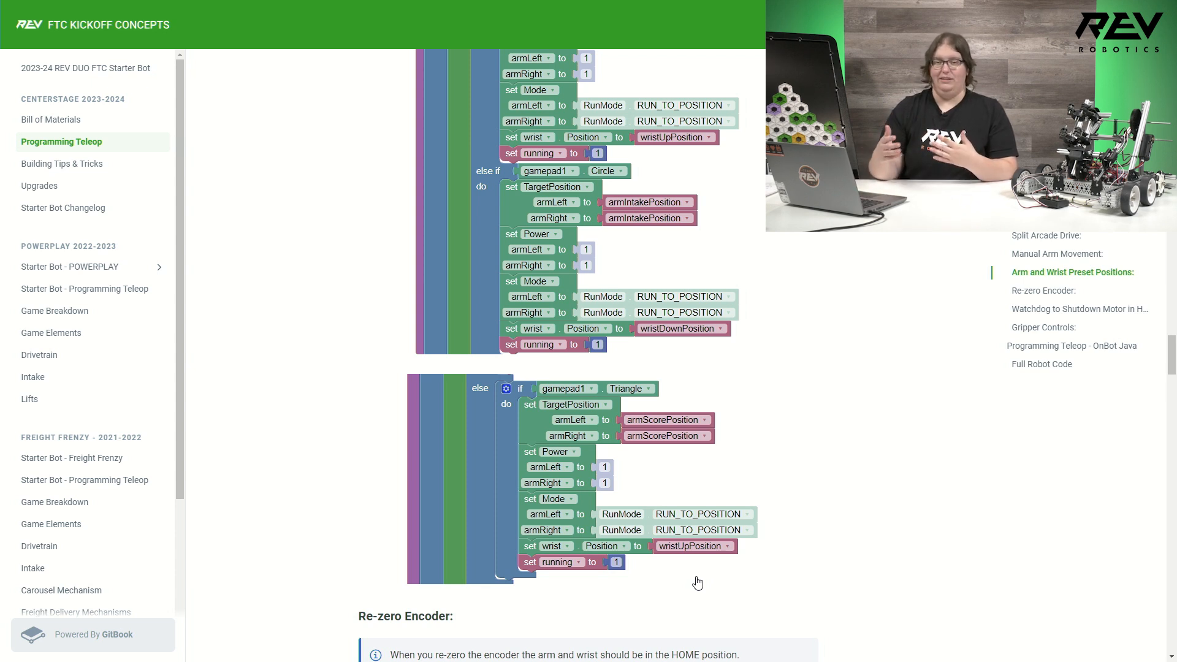
scroll(down, 3)
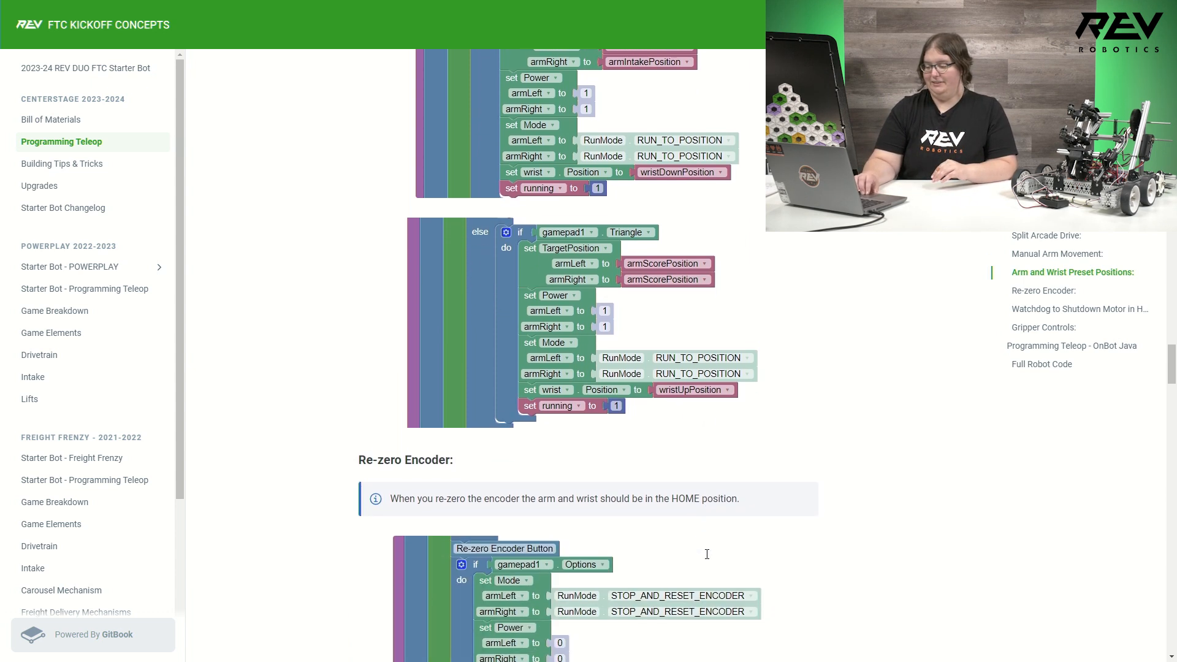
Step: Scroll to the full Re-zero Encoder Button code and the Watchdog to Shutdown Motor in Home Position section
scroll(down, 3)
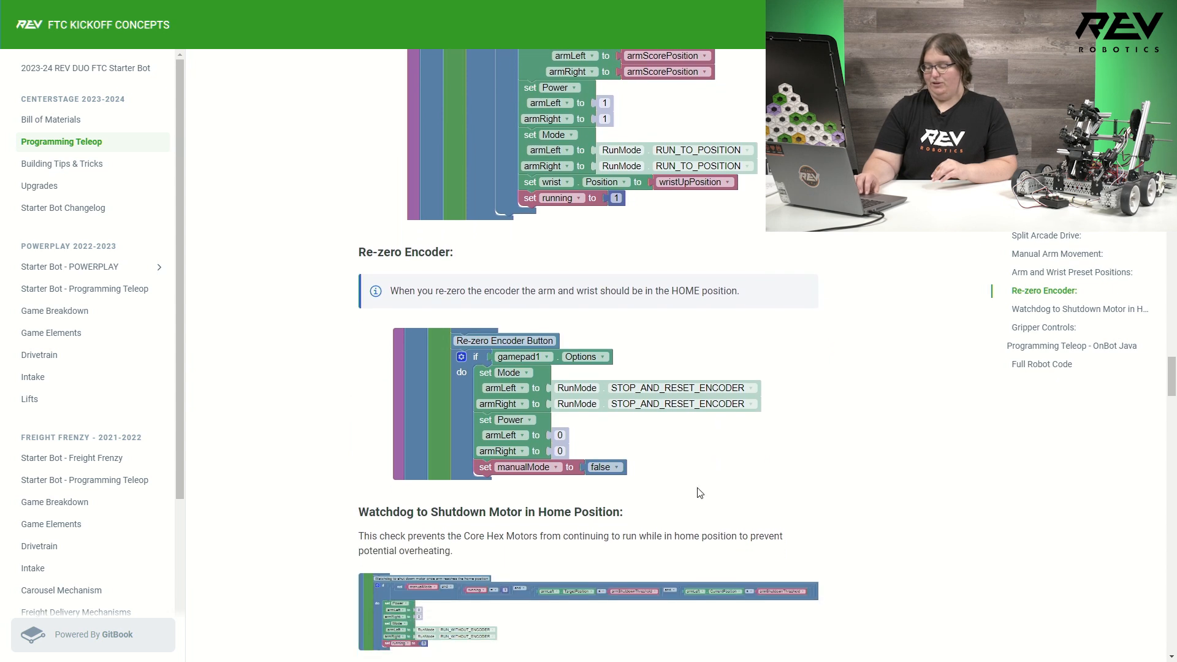
mouse_move(697, 473)
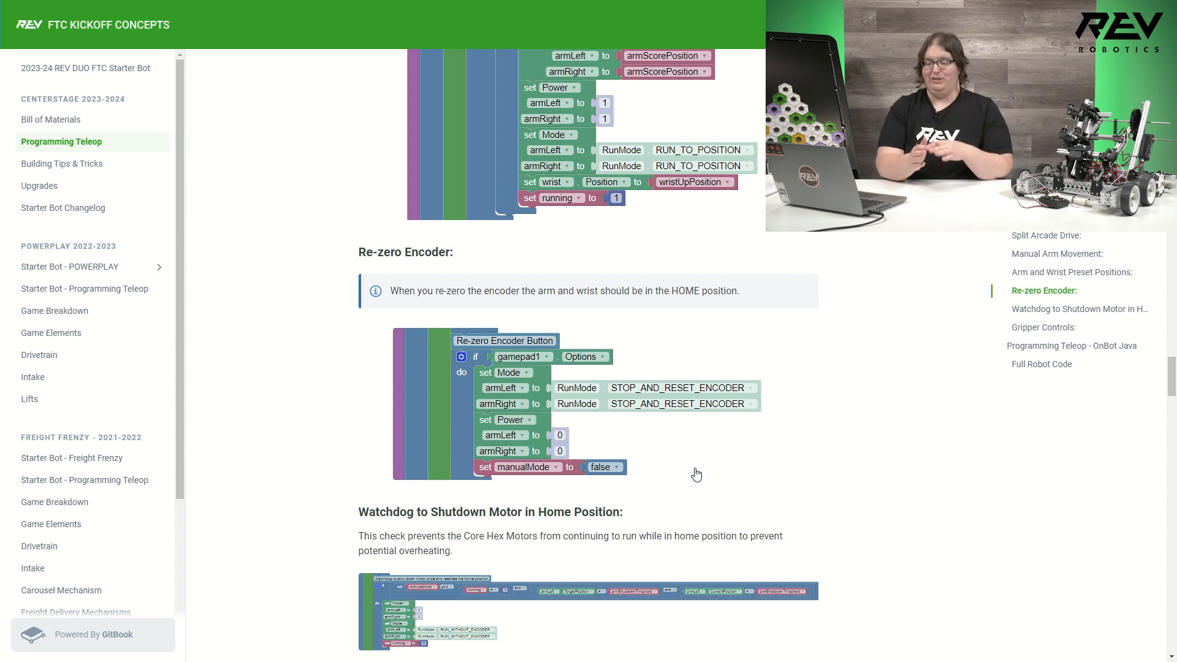
scroll(down, 3)
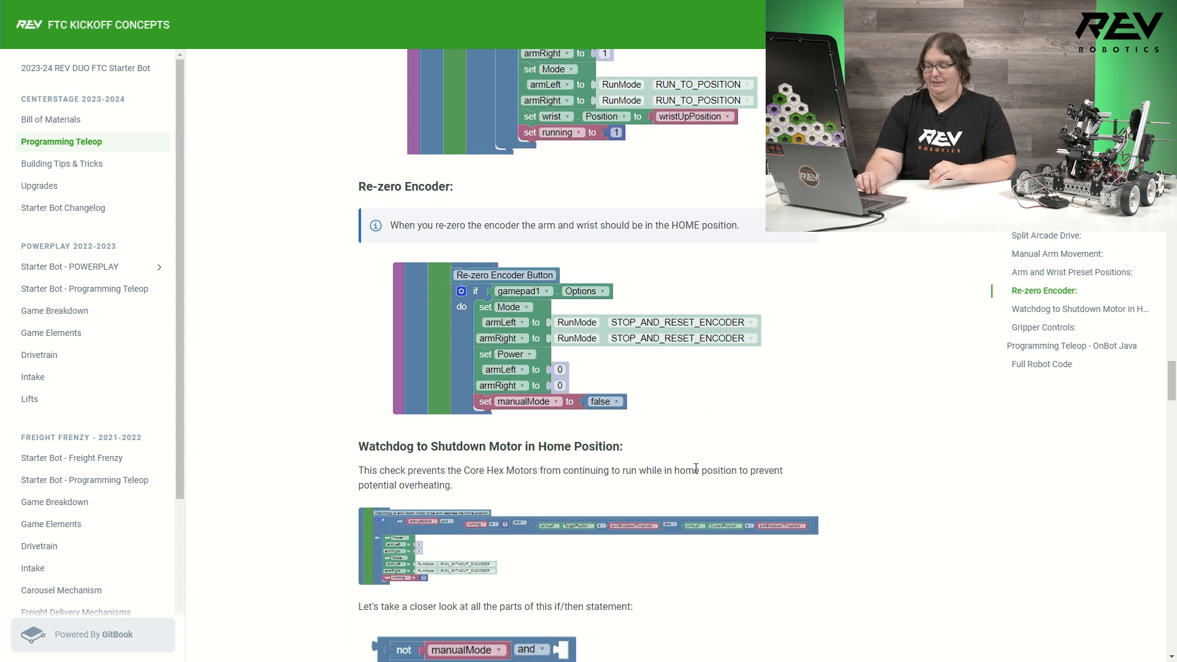
Step: Scroll through the watchdog if/then breakdown and its conditions list to the Gripper Controls bumper explanation
scroll(down, 3)
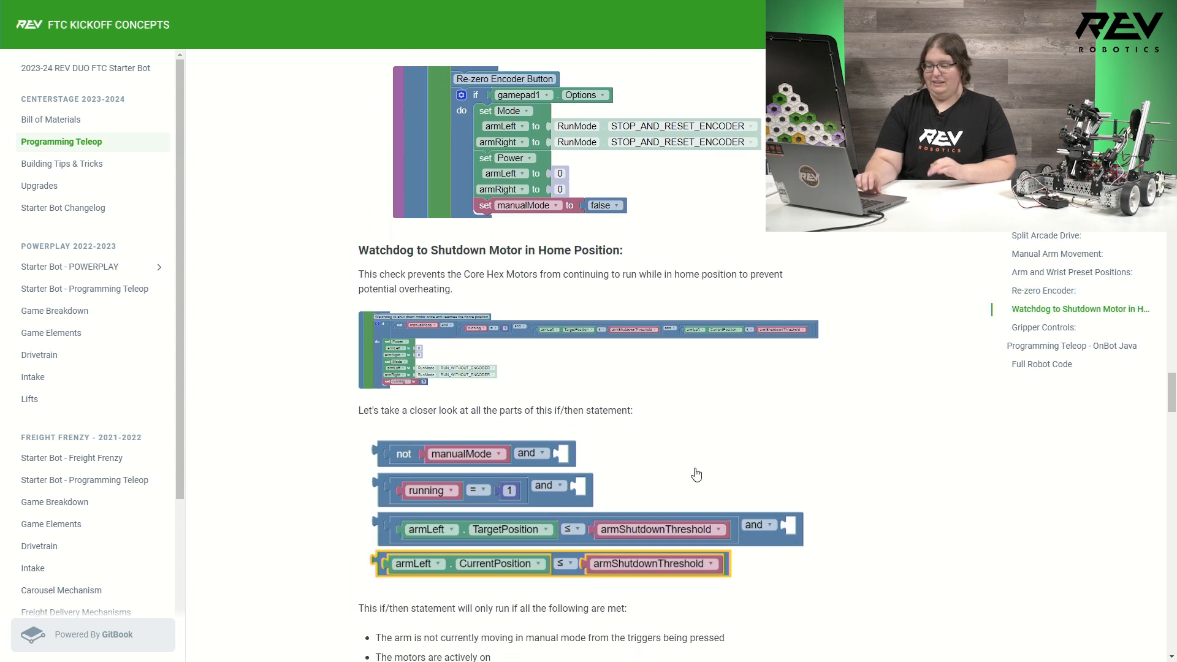
mouse_move(586, 359)
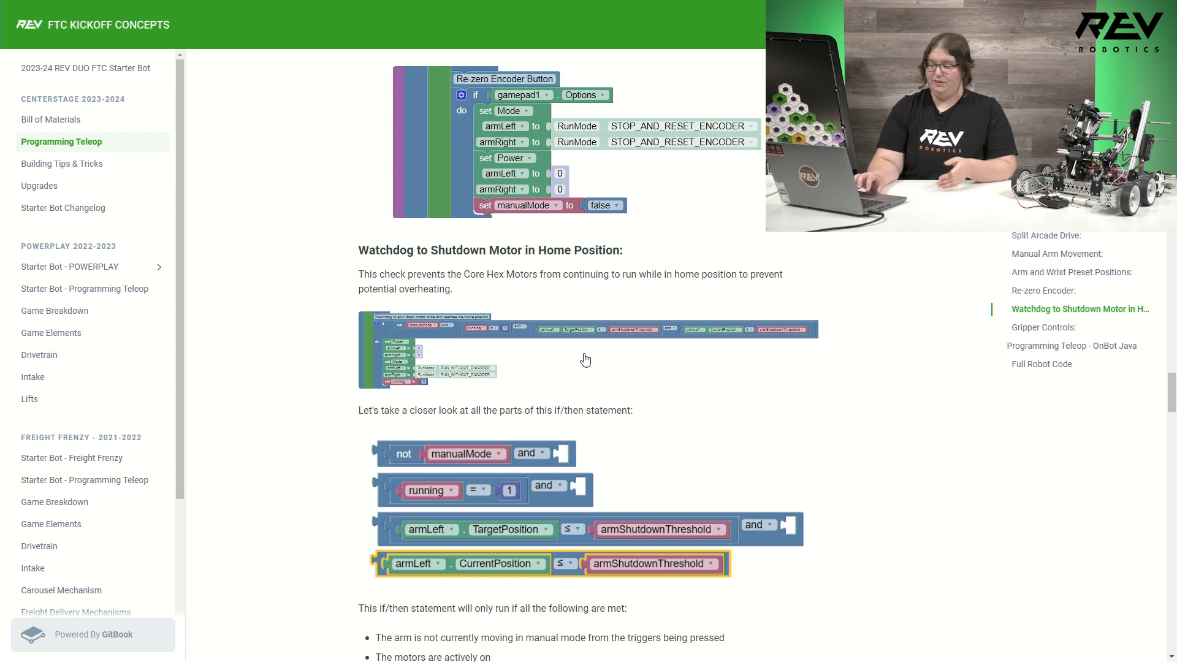
click(586, 350)
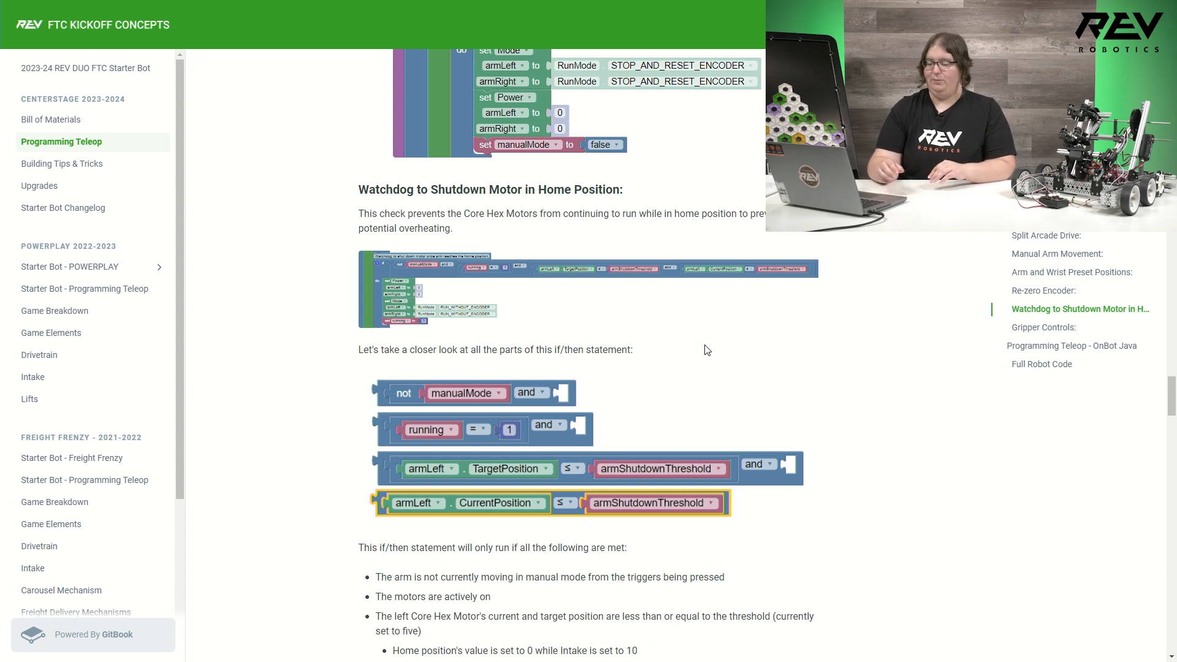
scroll(down, 3)
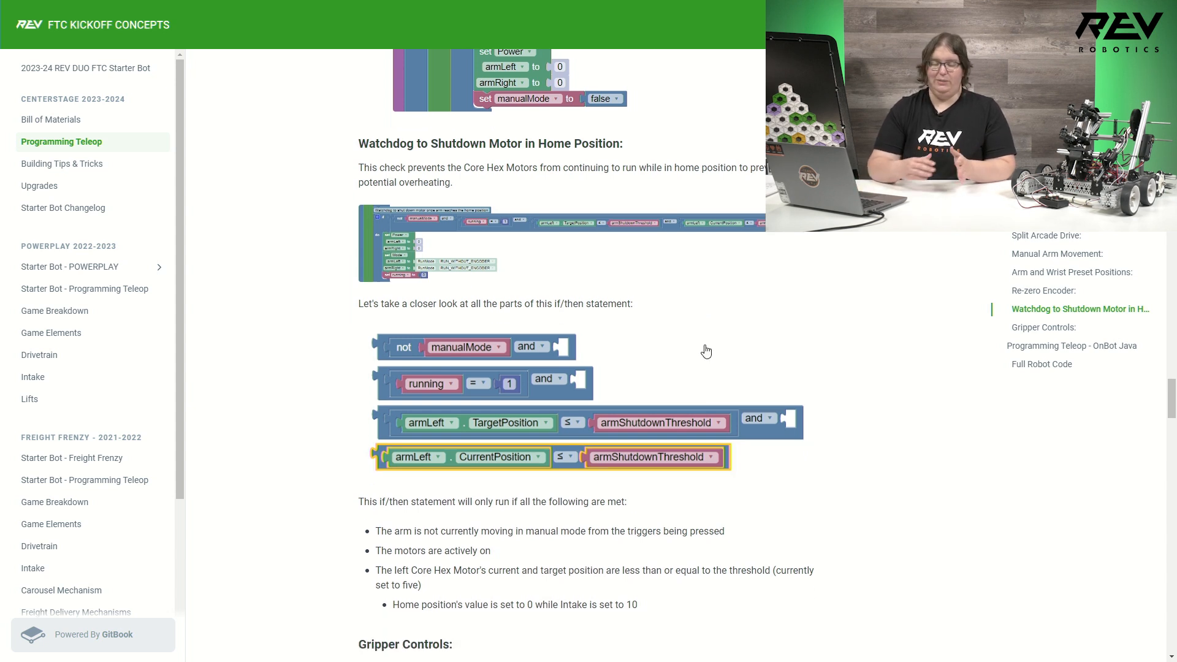
scroll(down, 3)
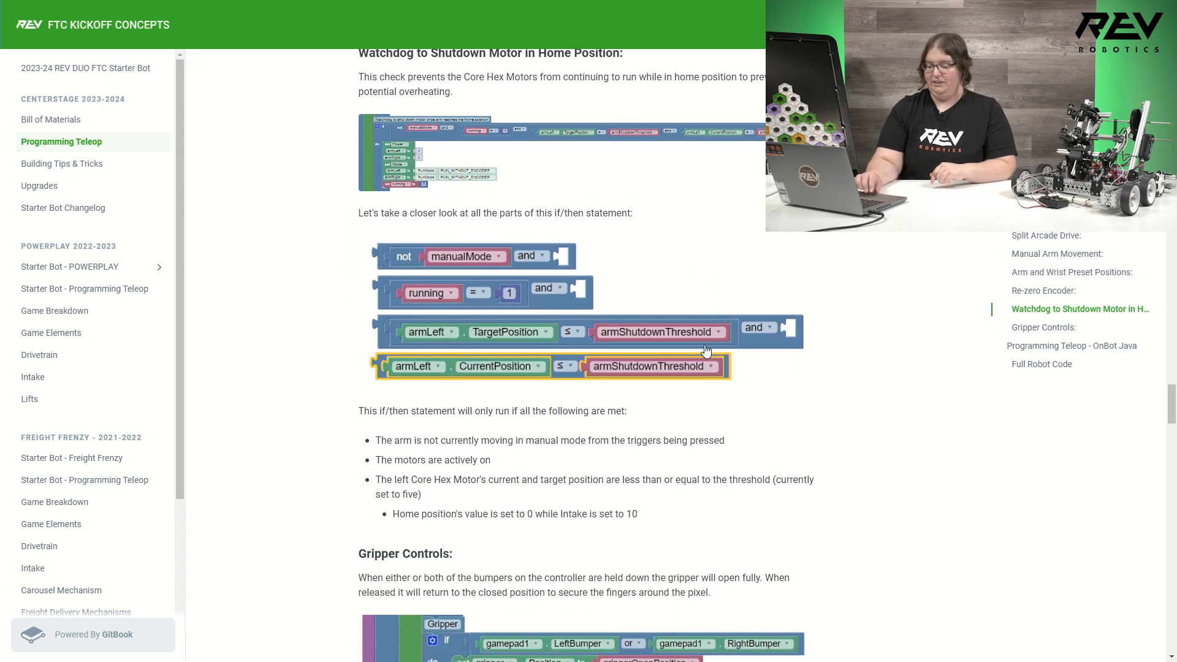
Step: Scroll to the full Gripper Controls code, the Programming Teleop - OnBot Java intro and Full Robot Code heading
scroll(down, 3)
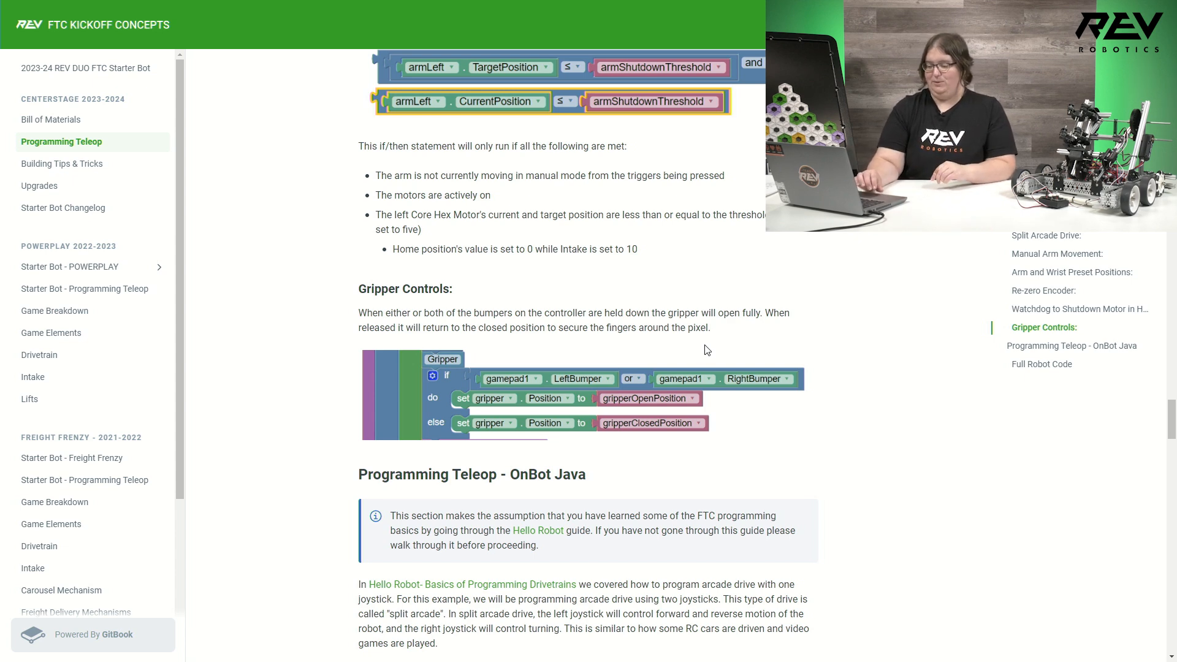
scroll(down, 3)
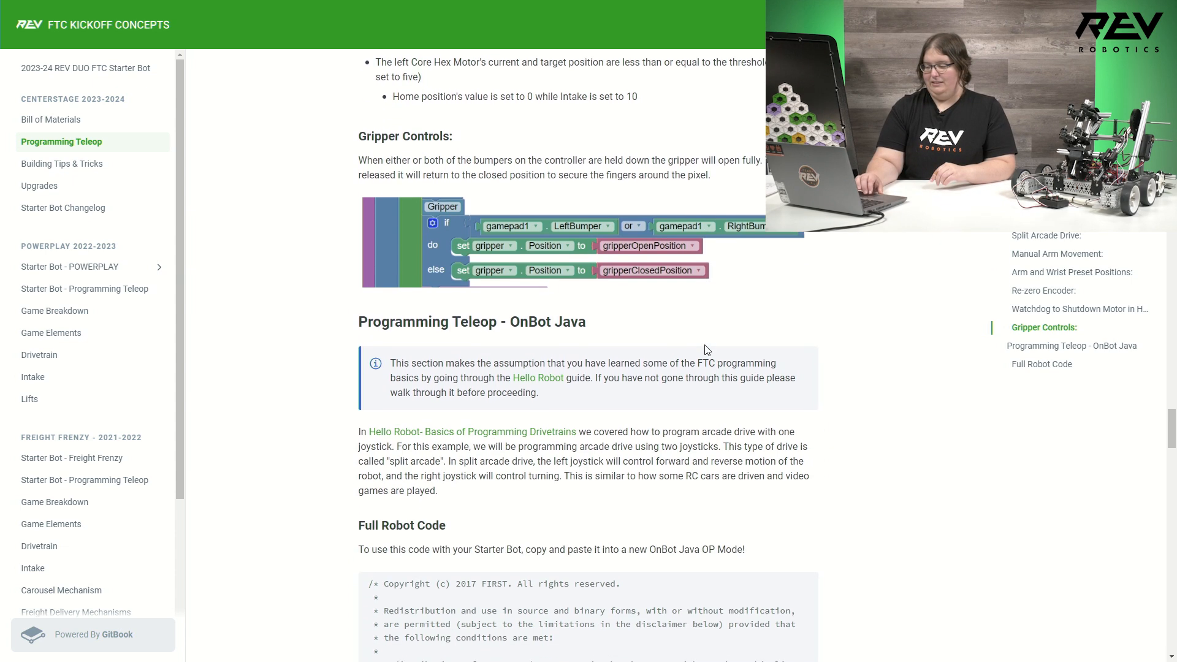
scroll(down, 3)
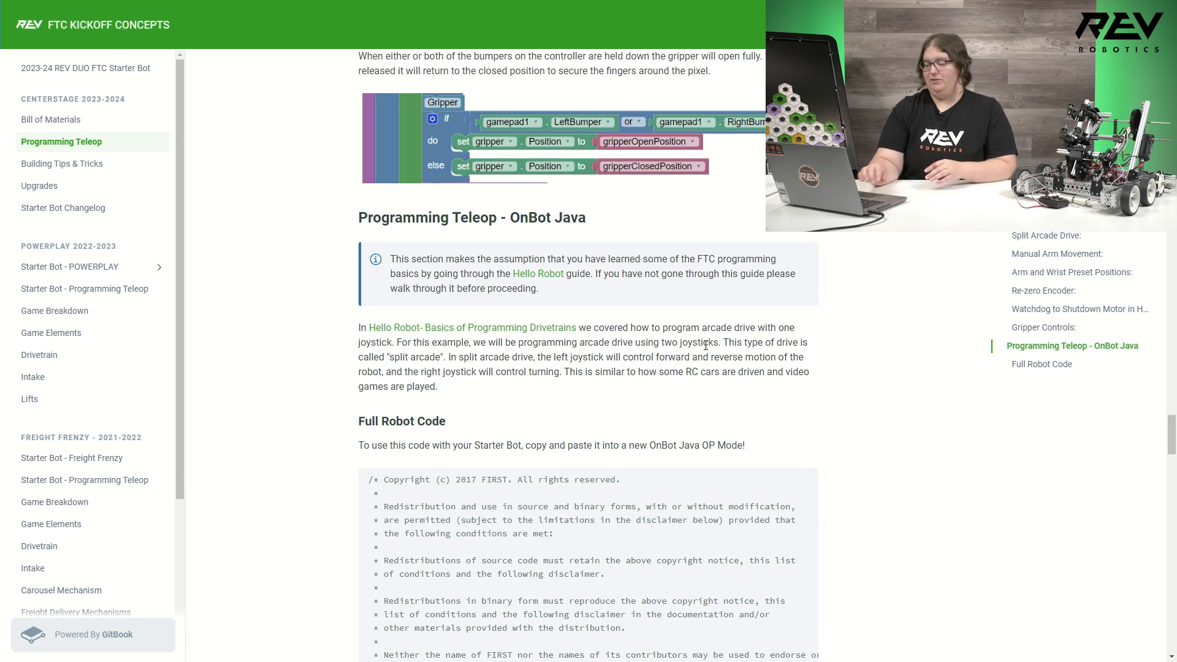
scroll(down, 3)
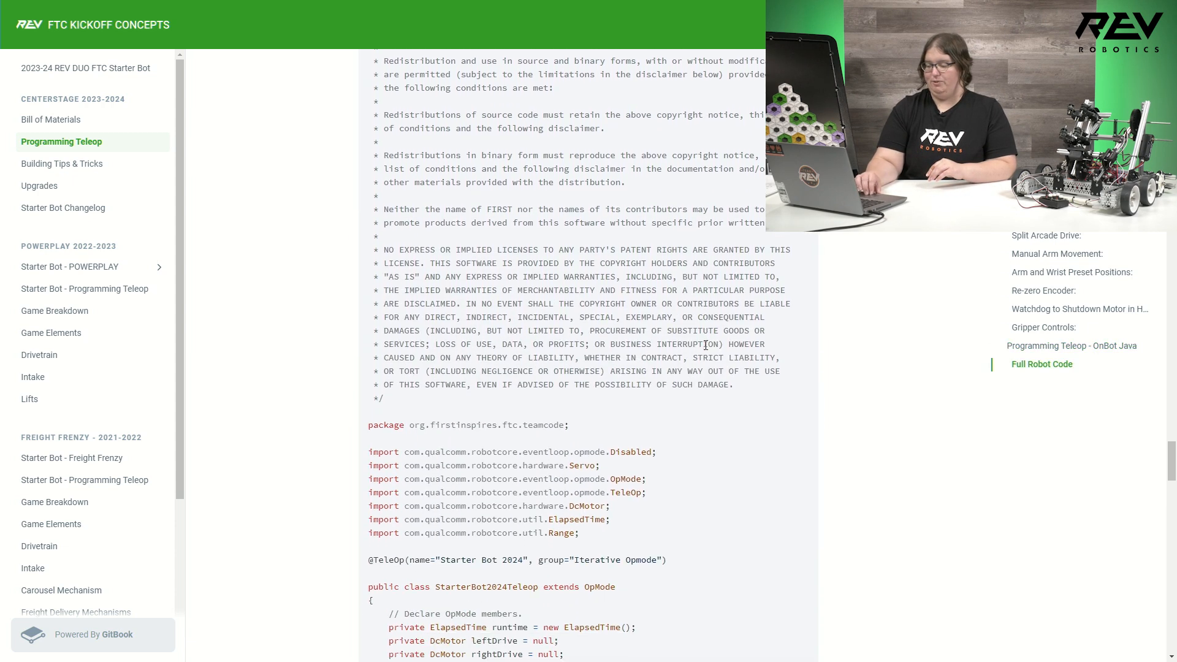
scroll(down, 3)
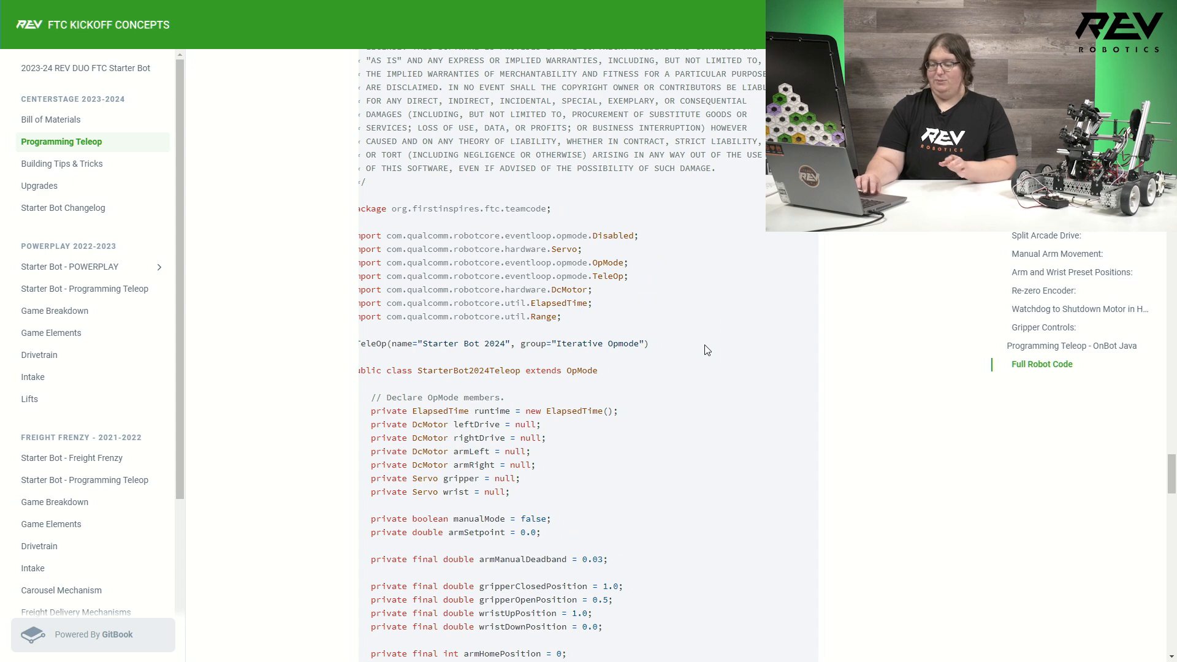
scroll(up, 3)
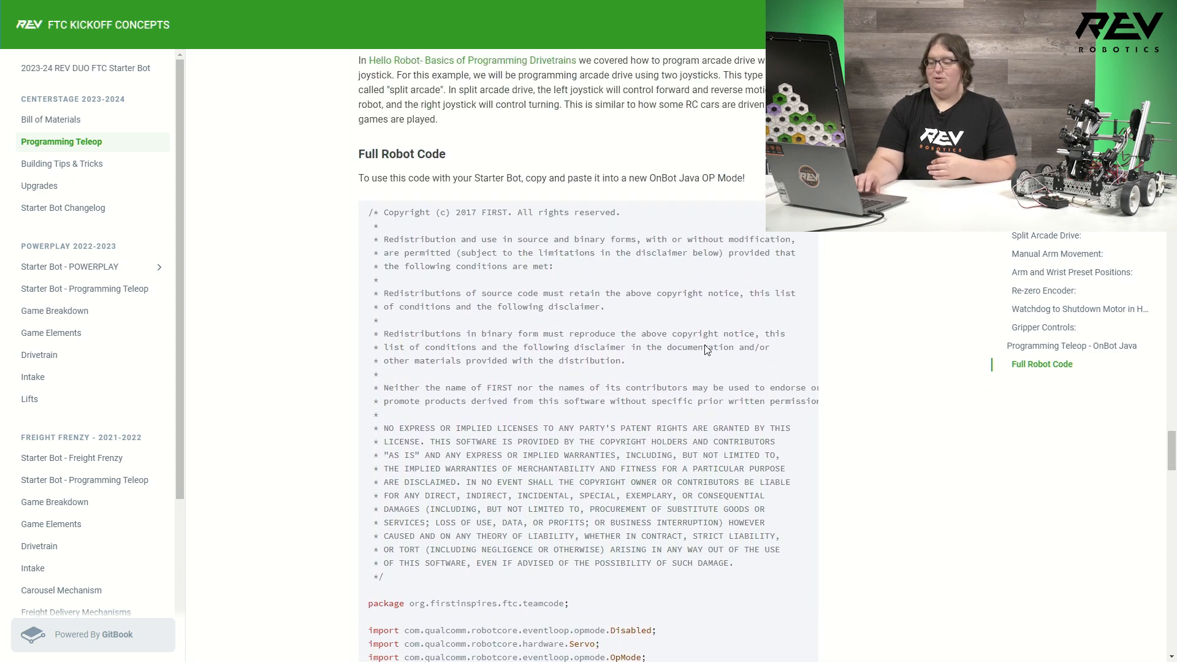
scroll(up, 3)
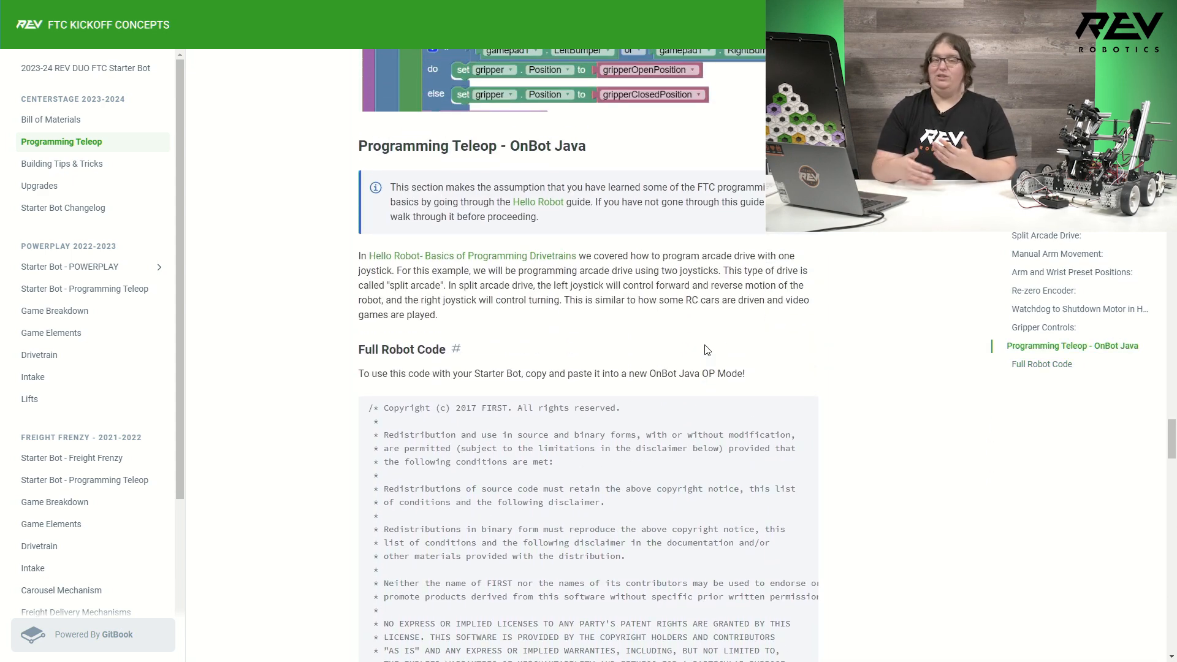
scroll(up, 3)
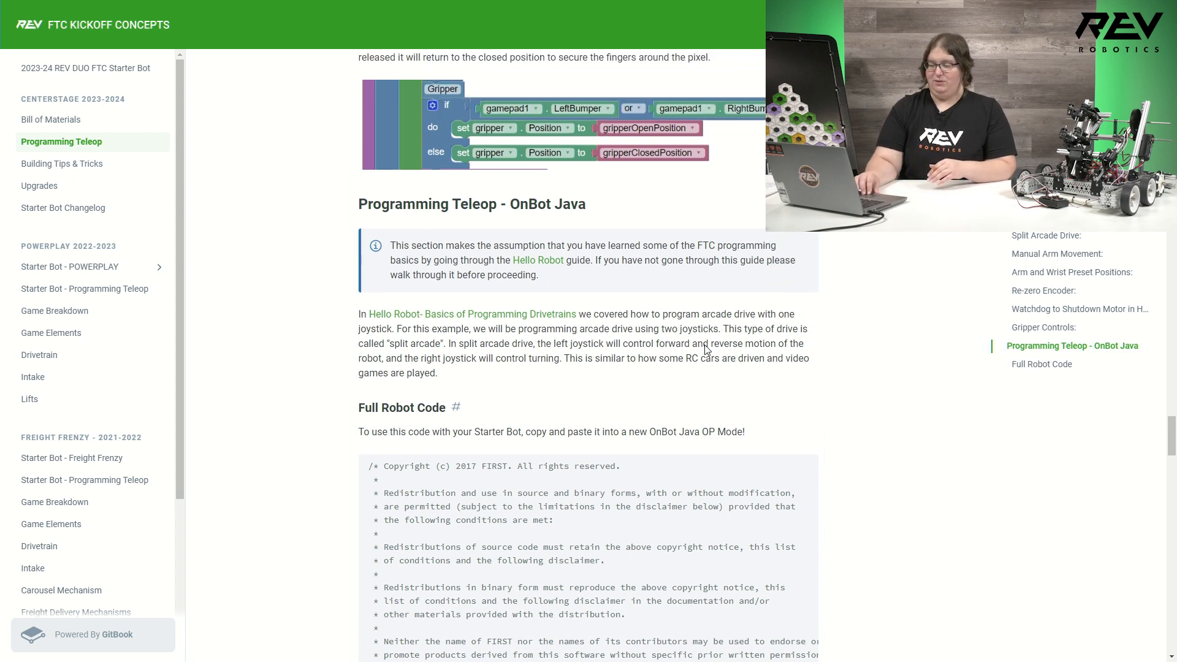
scroll(up, 3)
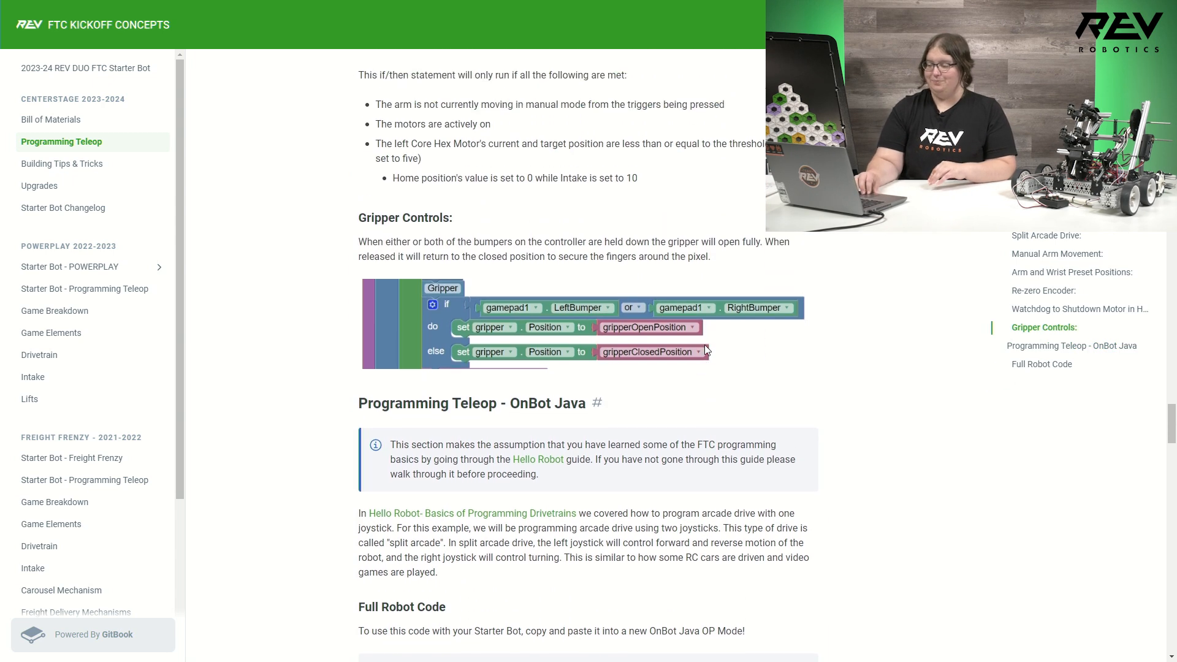